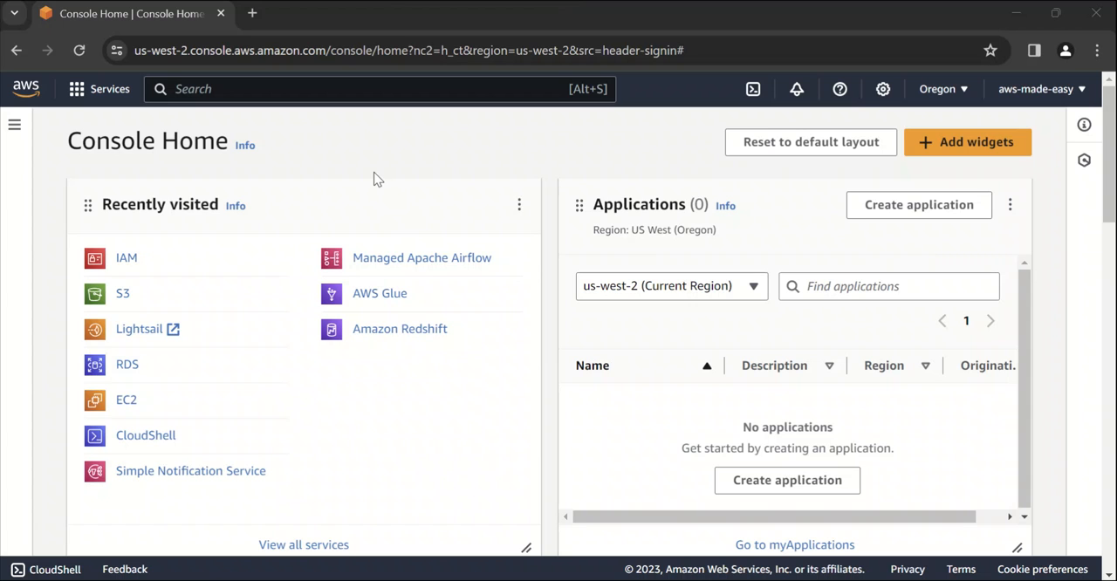
mouse_move(485, 146)
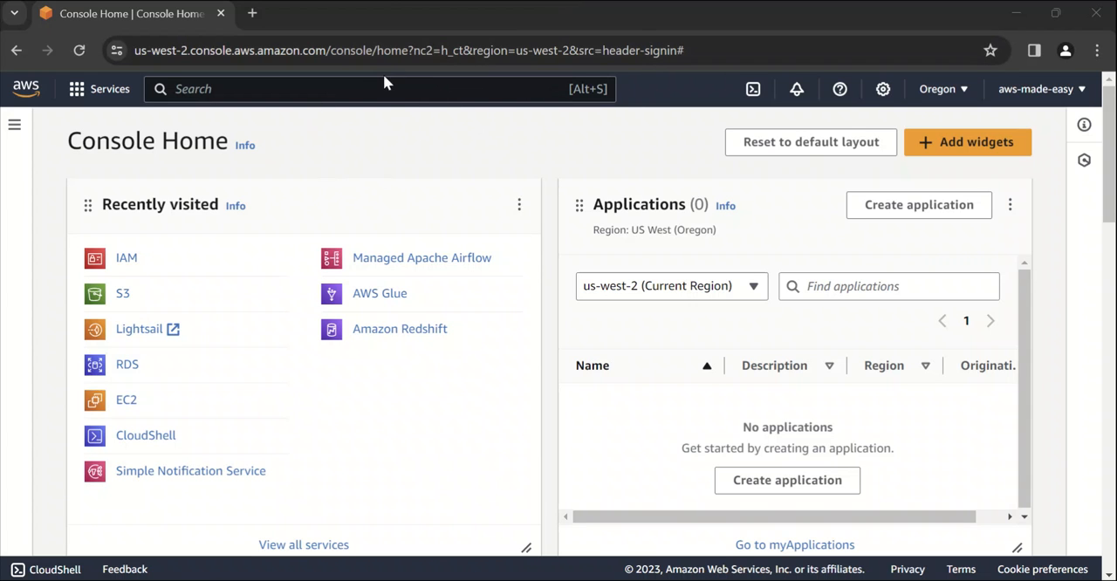
mouse_move(301, 164)
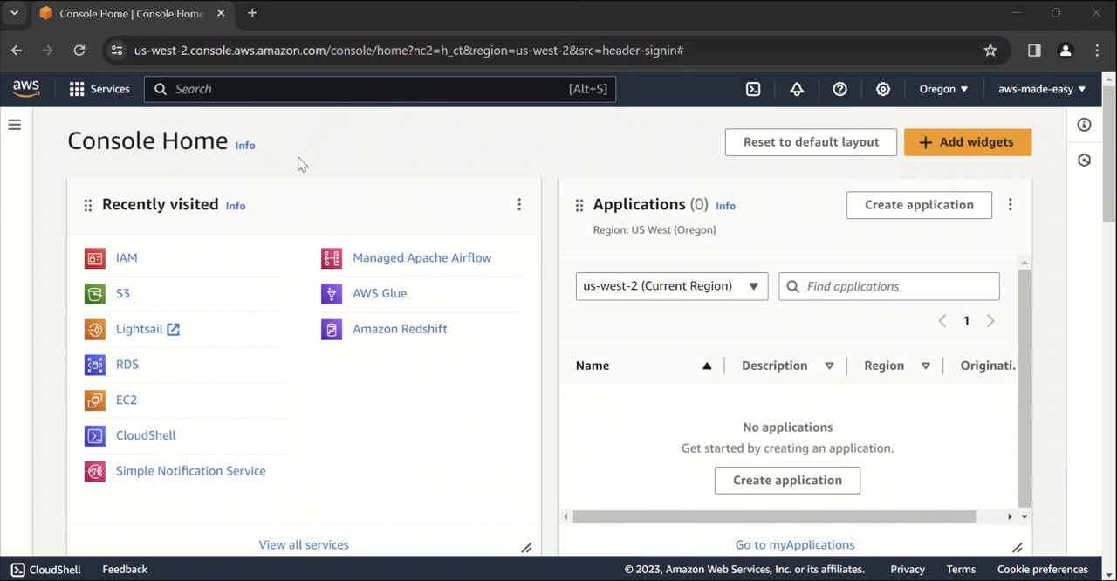
mouse_move(413, 186)
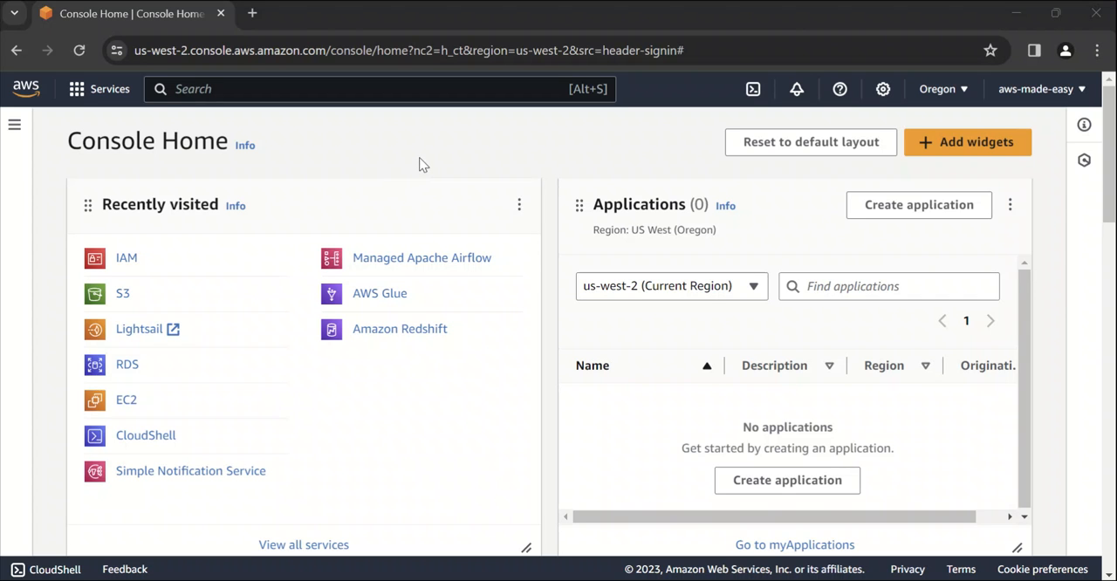
mouse_move(218, 133)
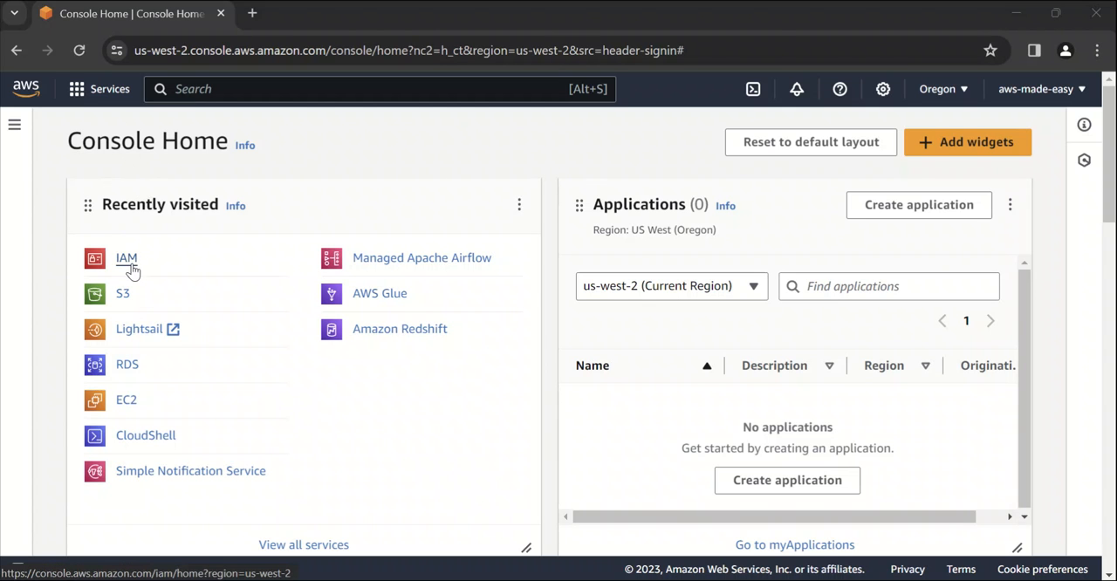
- Open IAM from Recently visited and show the Users page, currently listing zero users
click(126, 258)
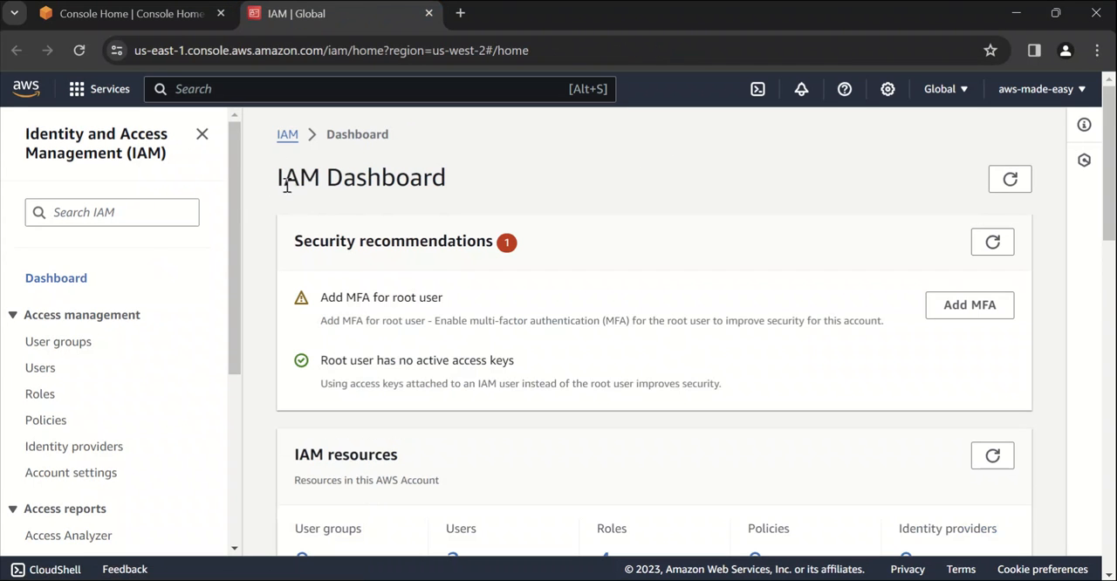
mouse_move(747, 24)
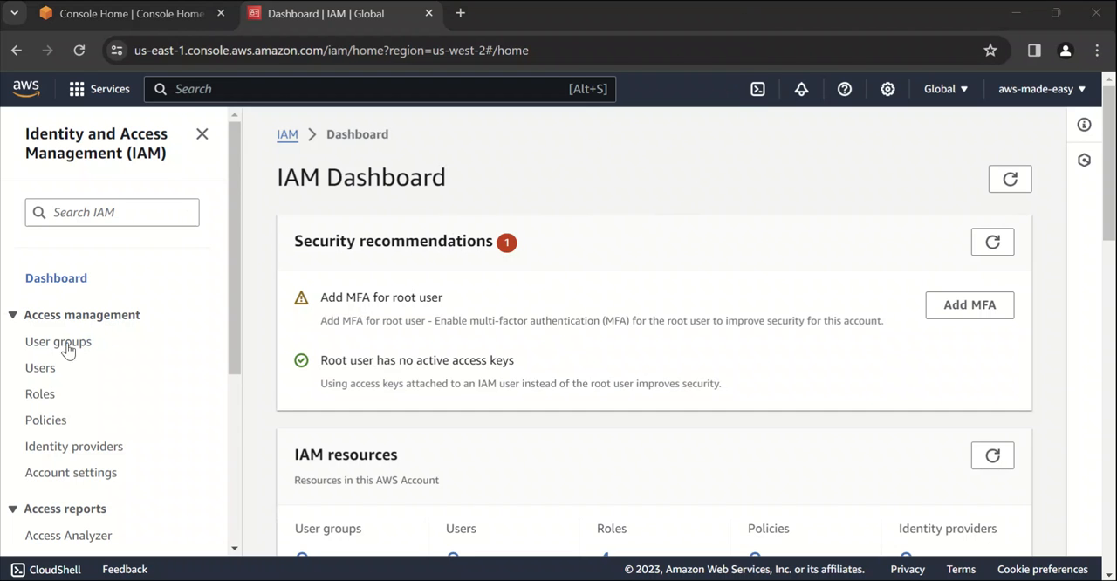
mouse_move(40, 368)
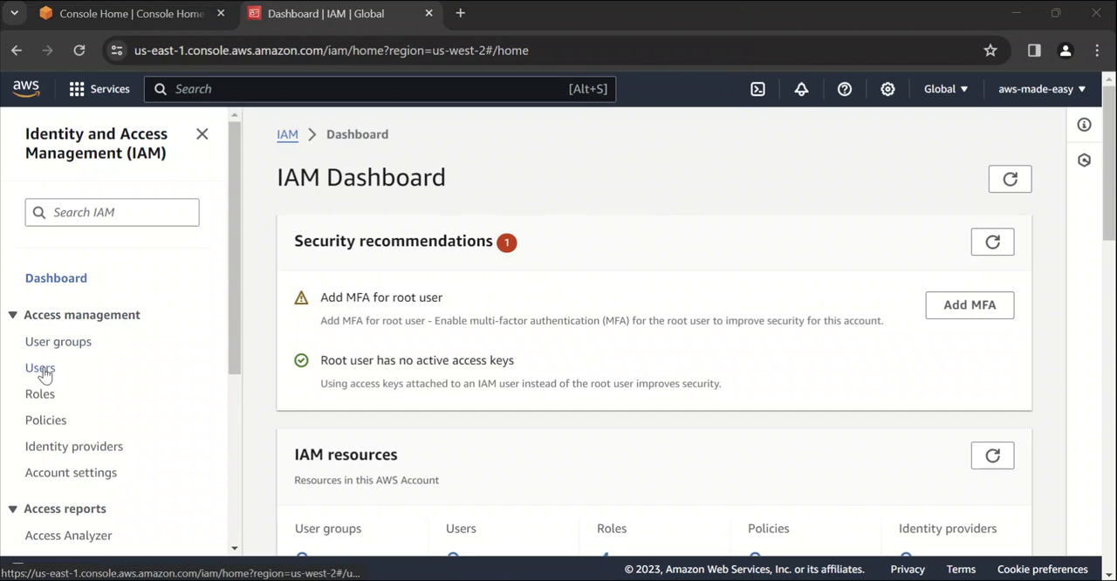
click(40, 367)
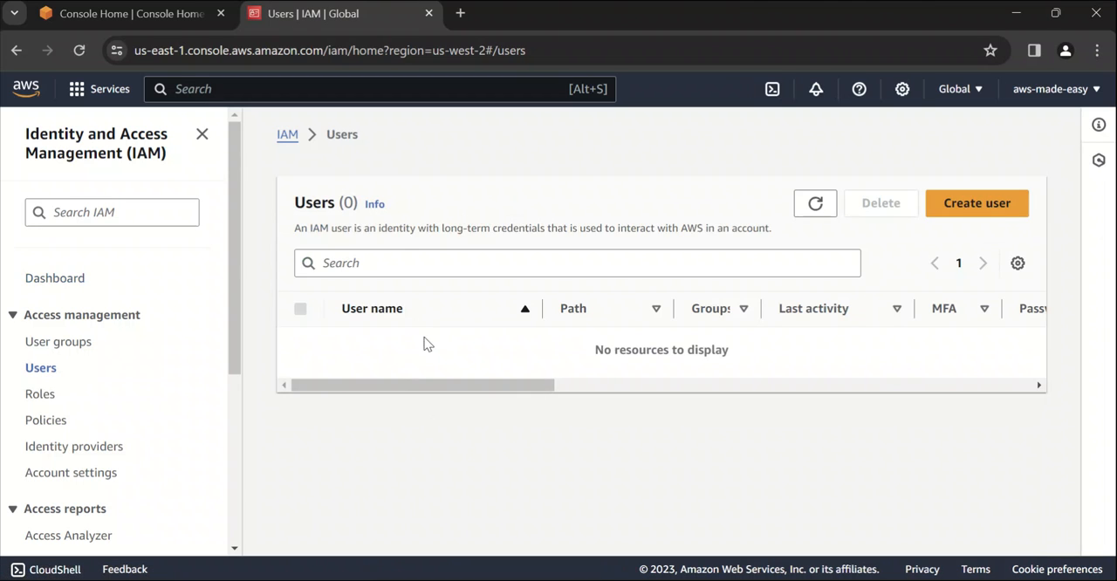
mouse_move(583, 354)
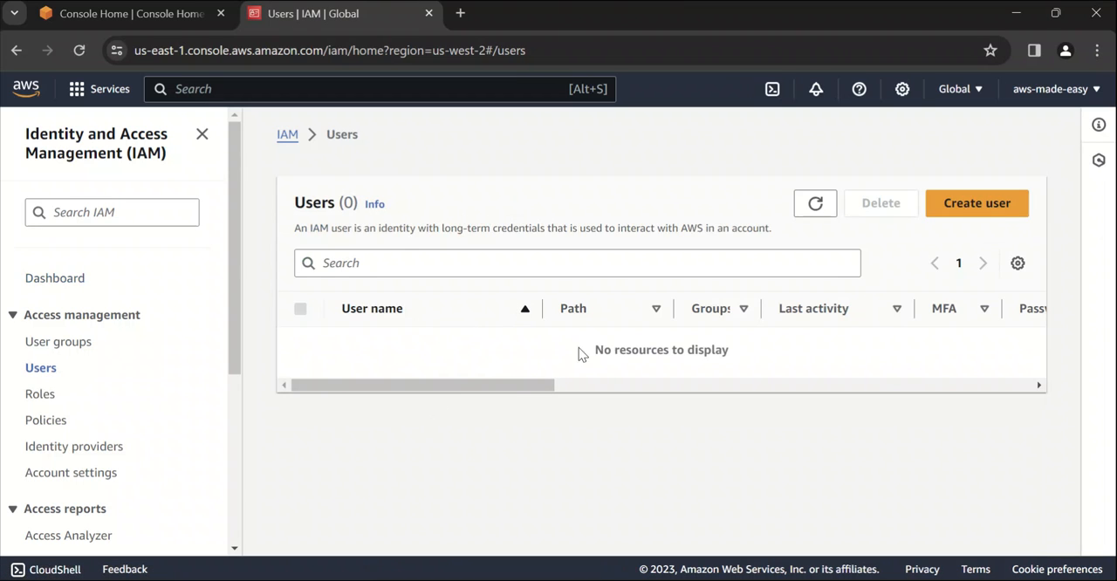
mouse_move(976, 202)
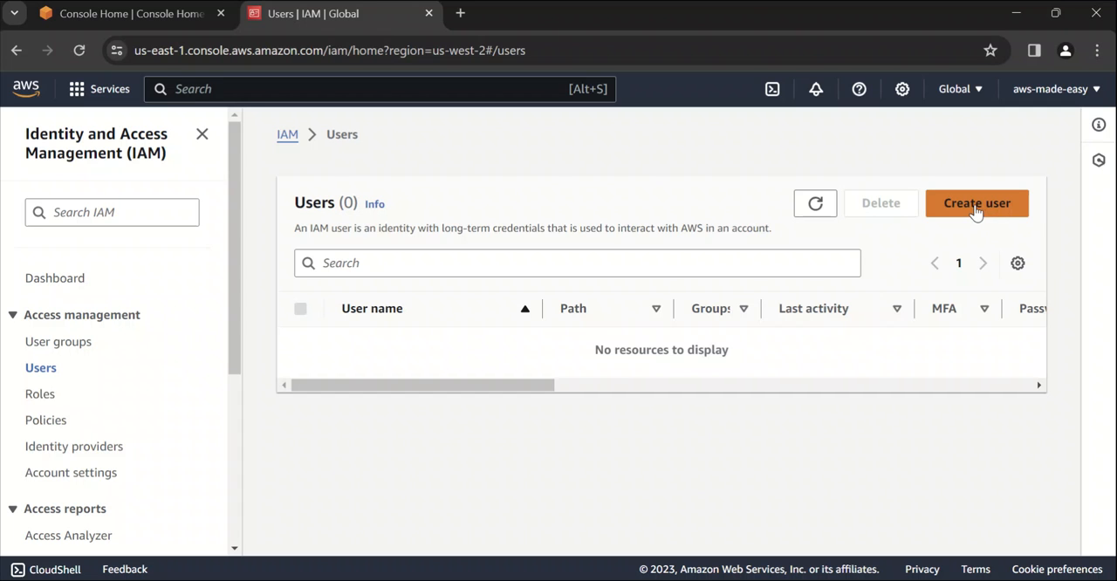
click(976, 202)
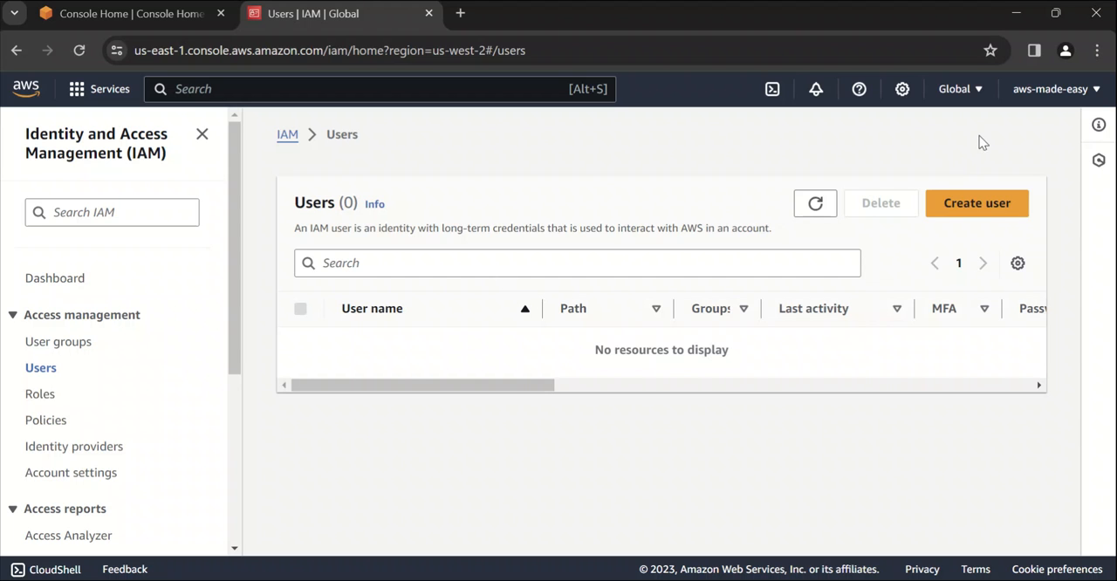
mouse_move(558, 190)
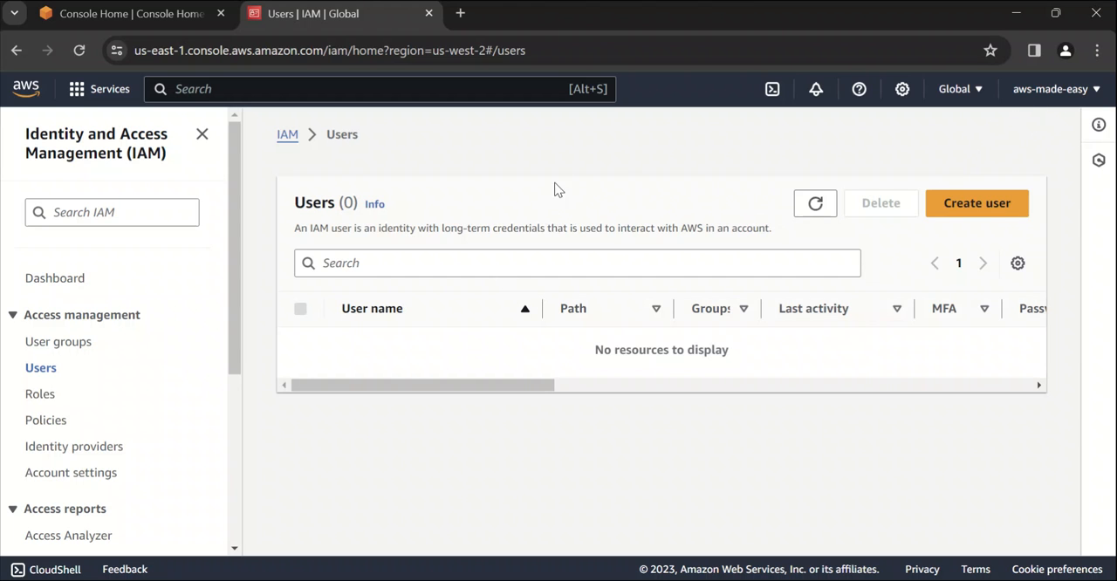
mouse_move(892, 146)
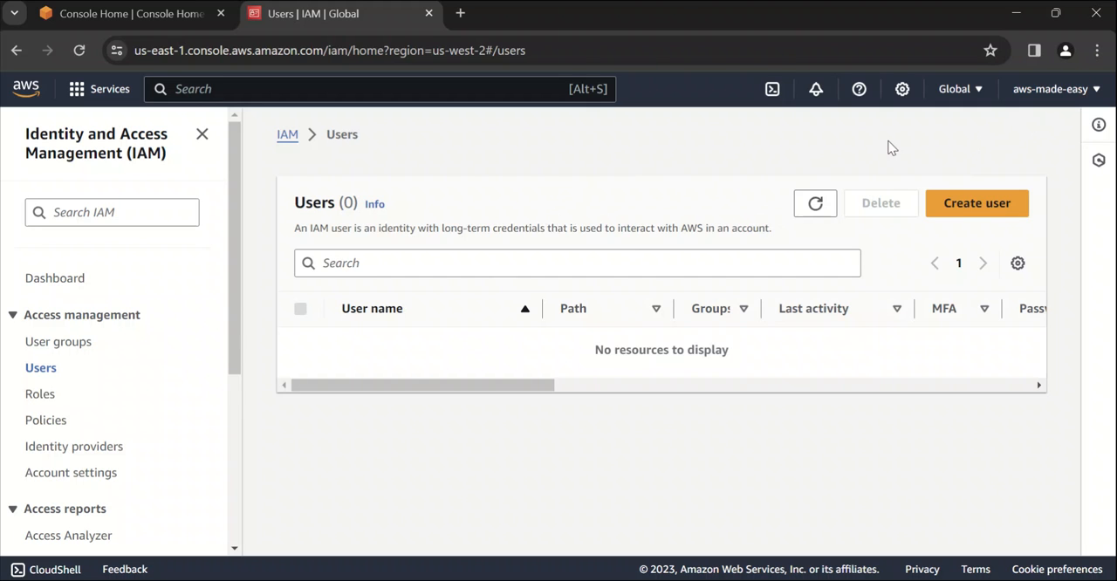
mouse_move(976, 202)
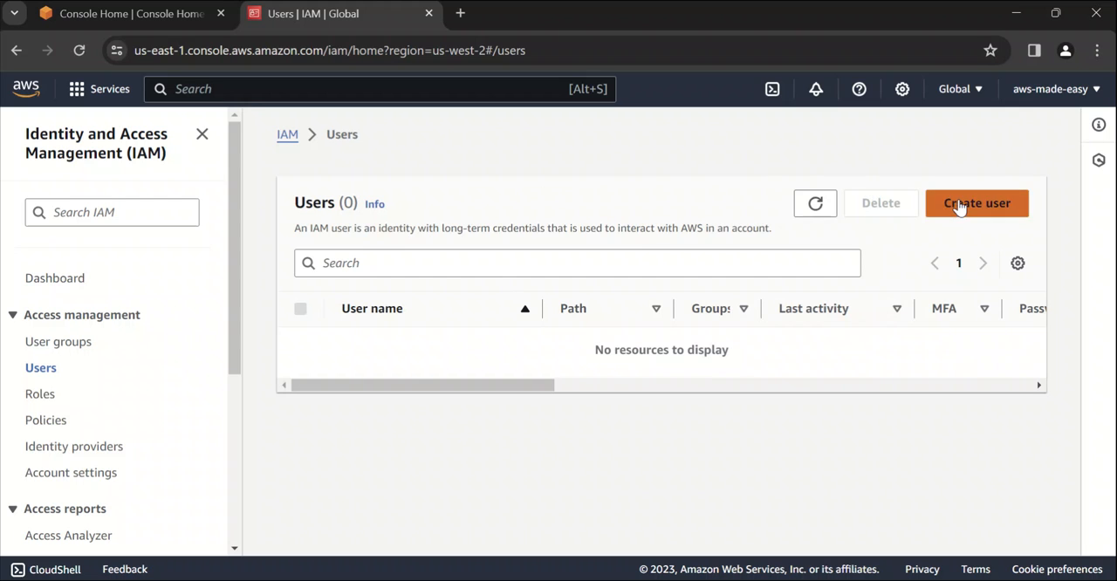
- Begin a new IAM user and enter 'john' as the user name
click(976, 202)
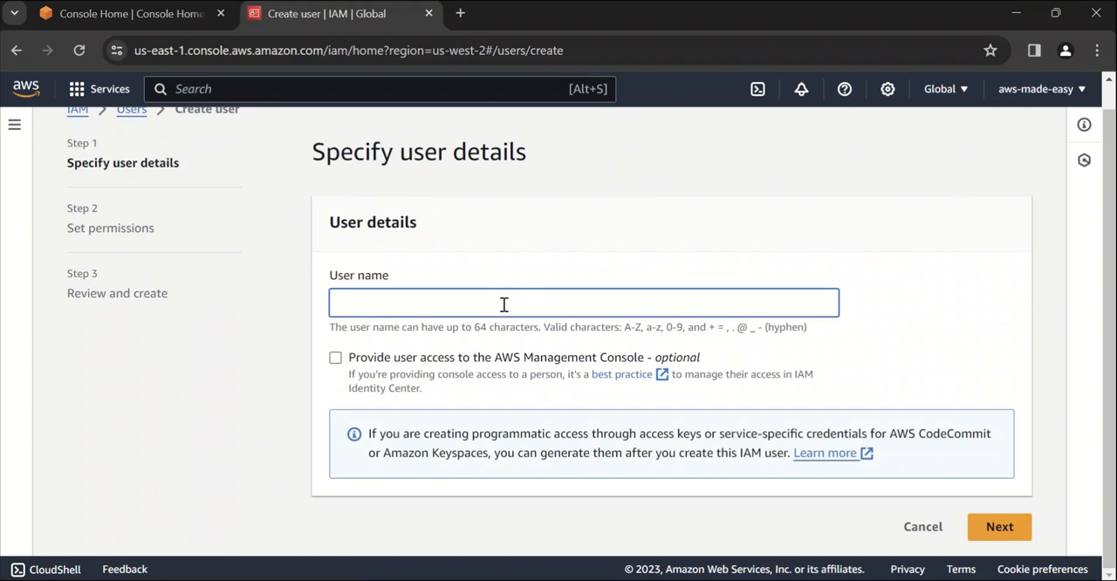
text(john)
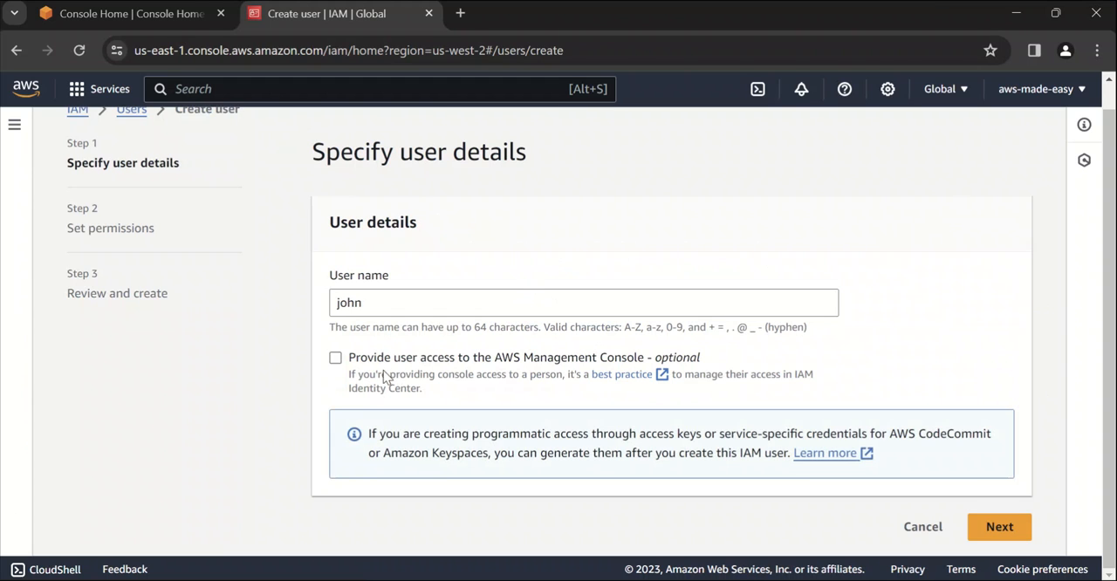
mouse_move(567, 356)
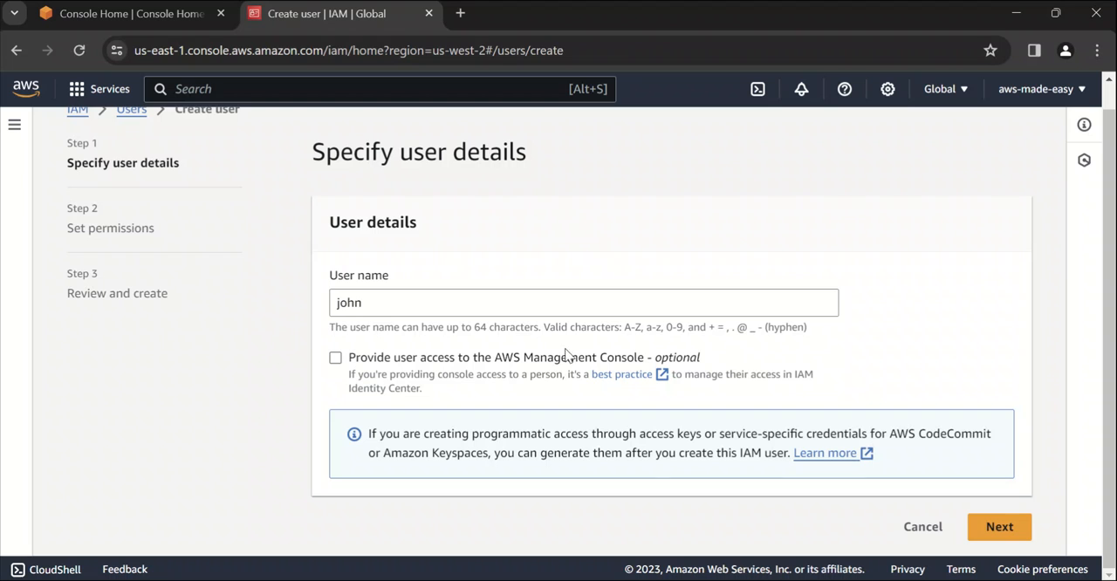
mouse_move(447, 373)
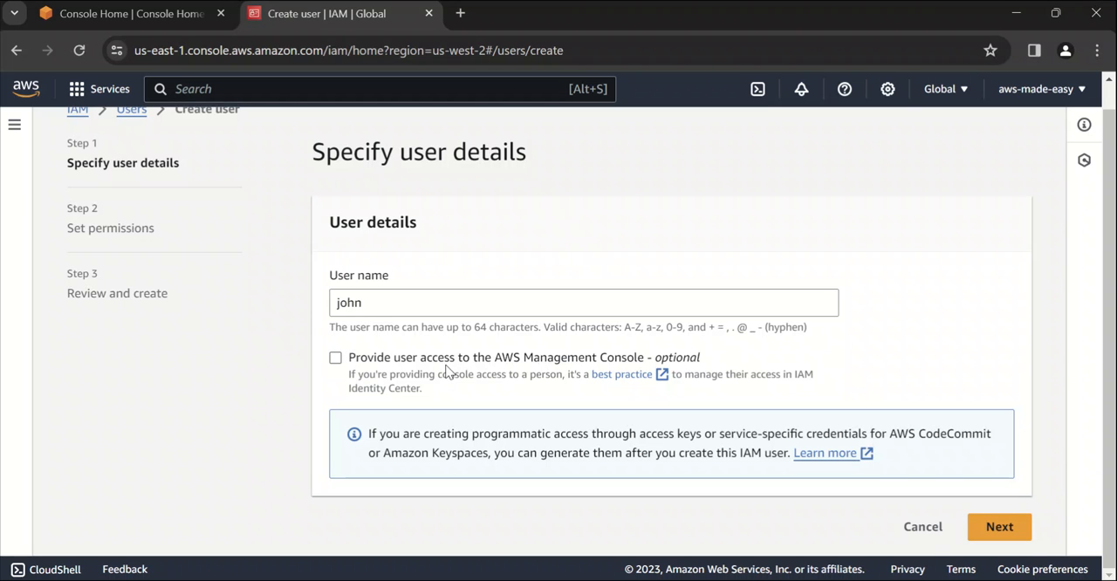
scroll(down, 3)
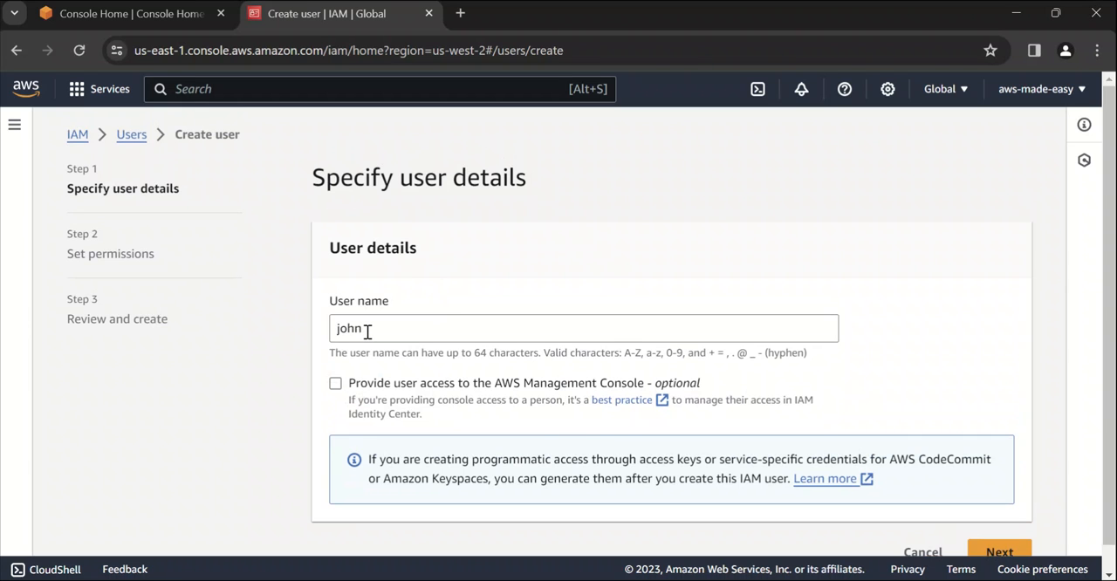
mouse_move(463, 284)
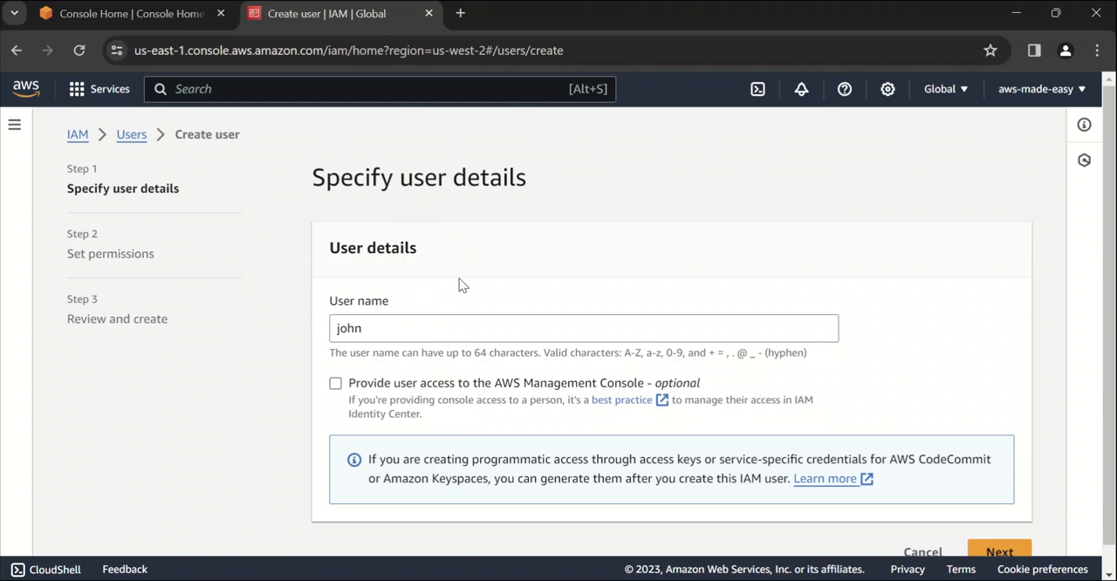
mouse_move(338, 408)
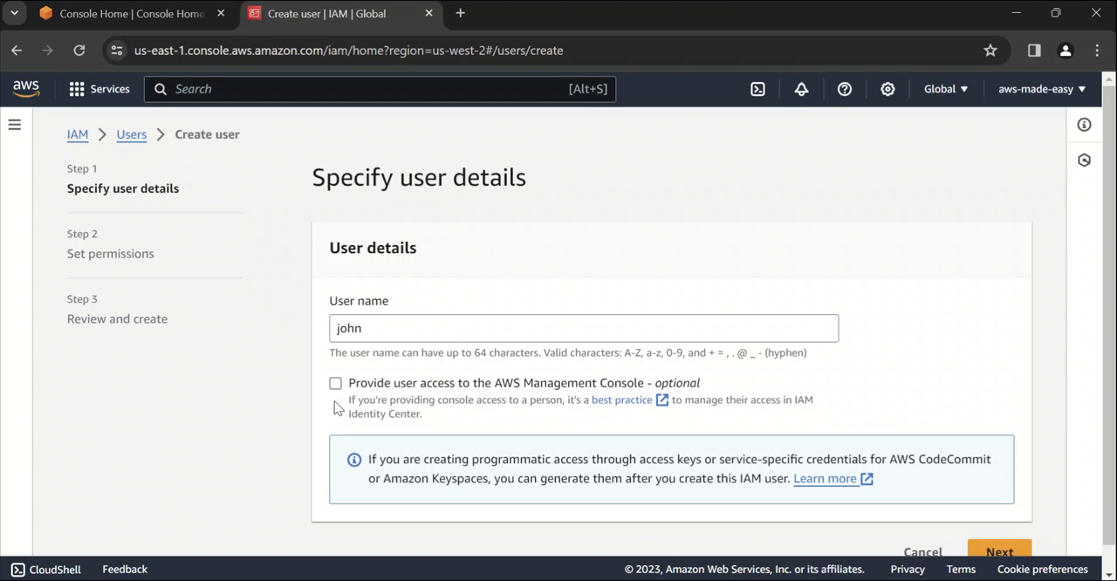
mouse_move(343, 388)
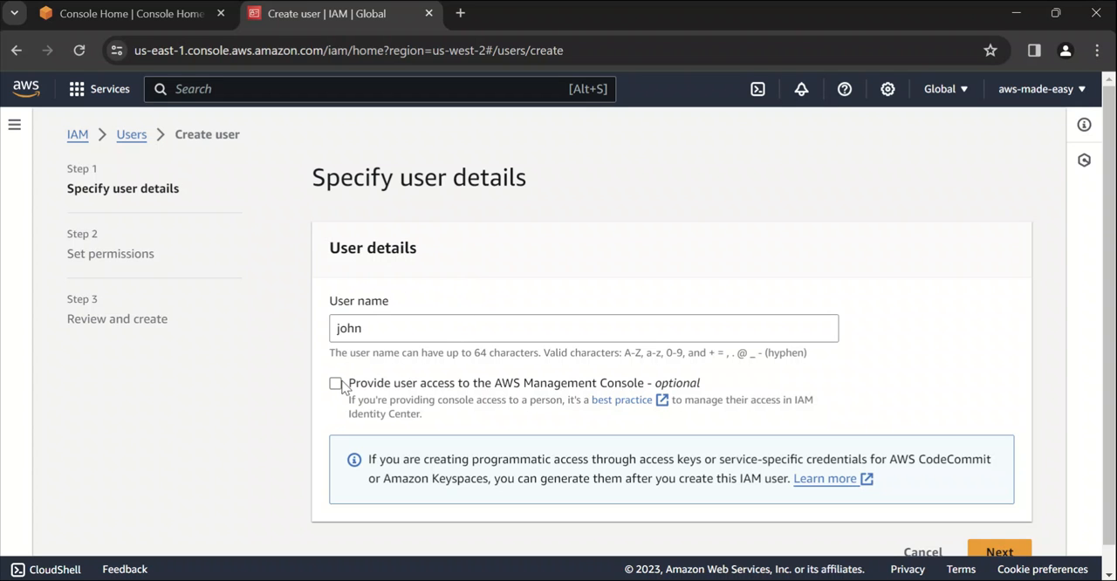
- Give john IAM-user console access with a custom password and no forced reset
click(336, 383)
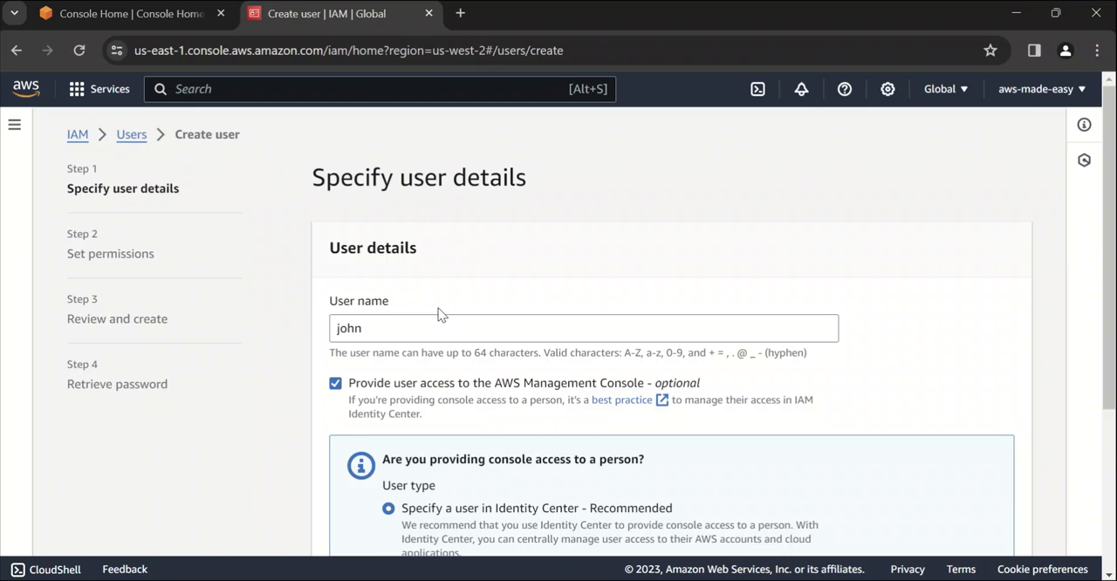
scroll(down, 3)
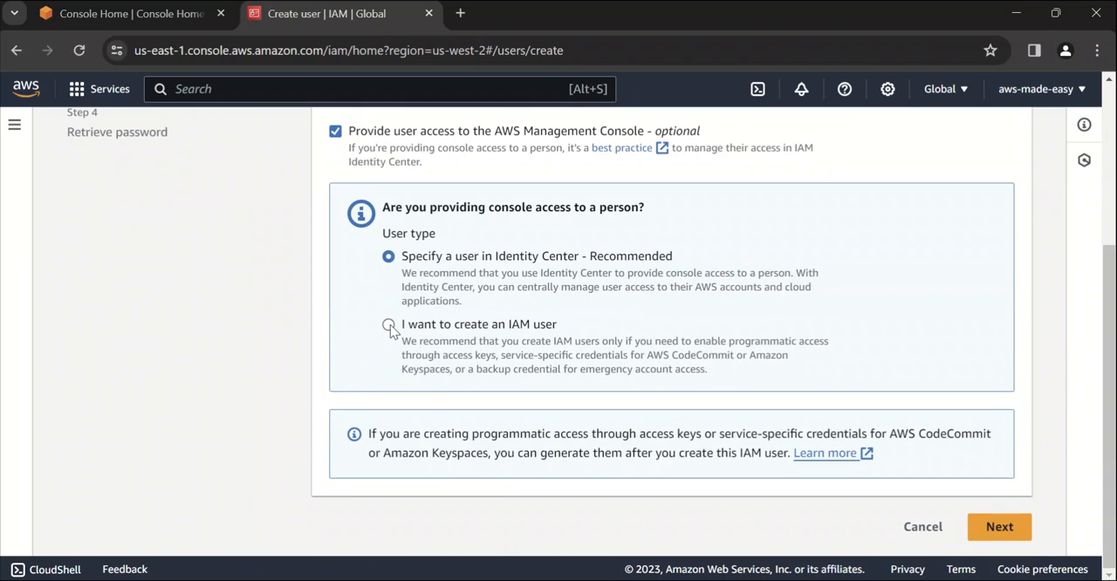
click(388, 324)
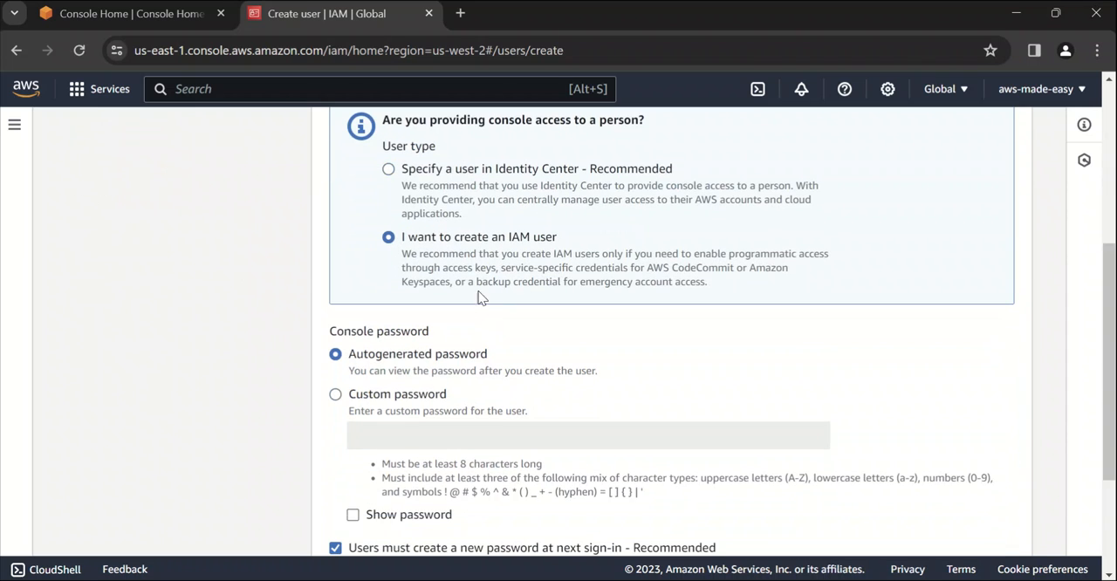
scroll(down, 3)
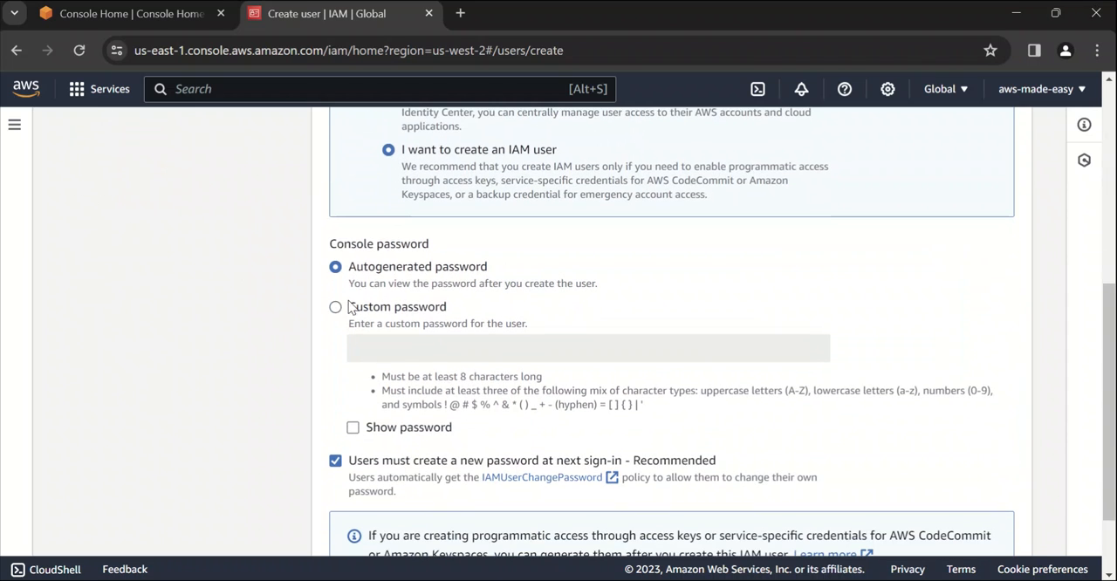
click(335, 307)
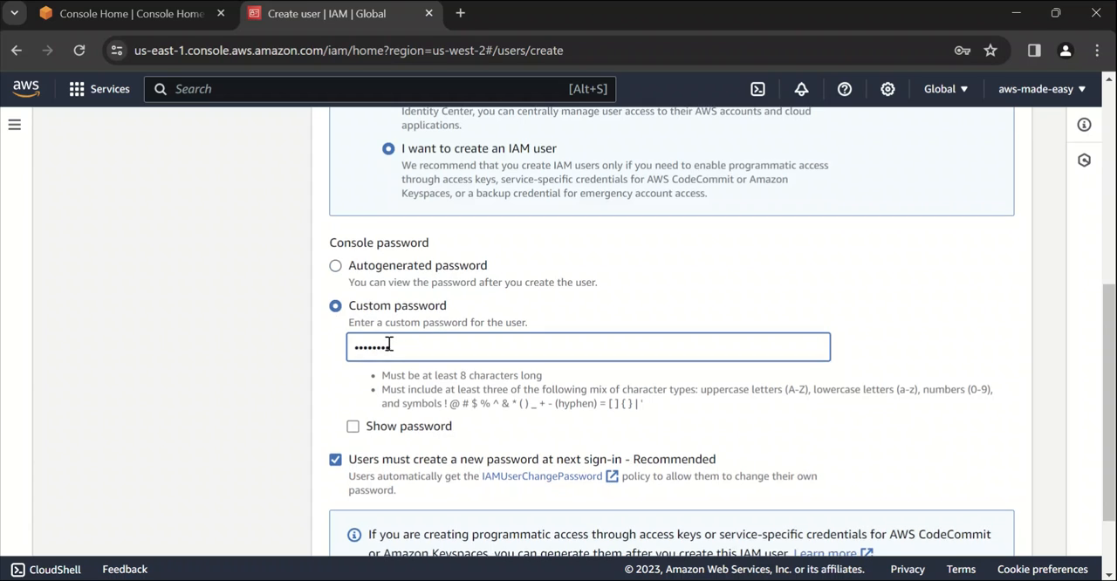
scroll(down, 3)
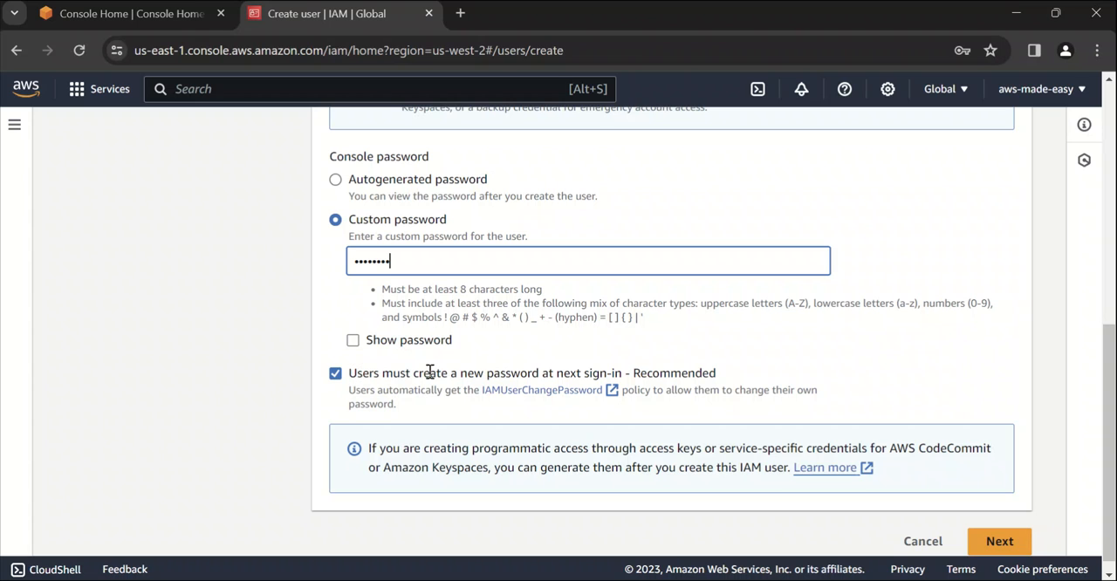
mouse_move(548, 374)
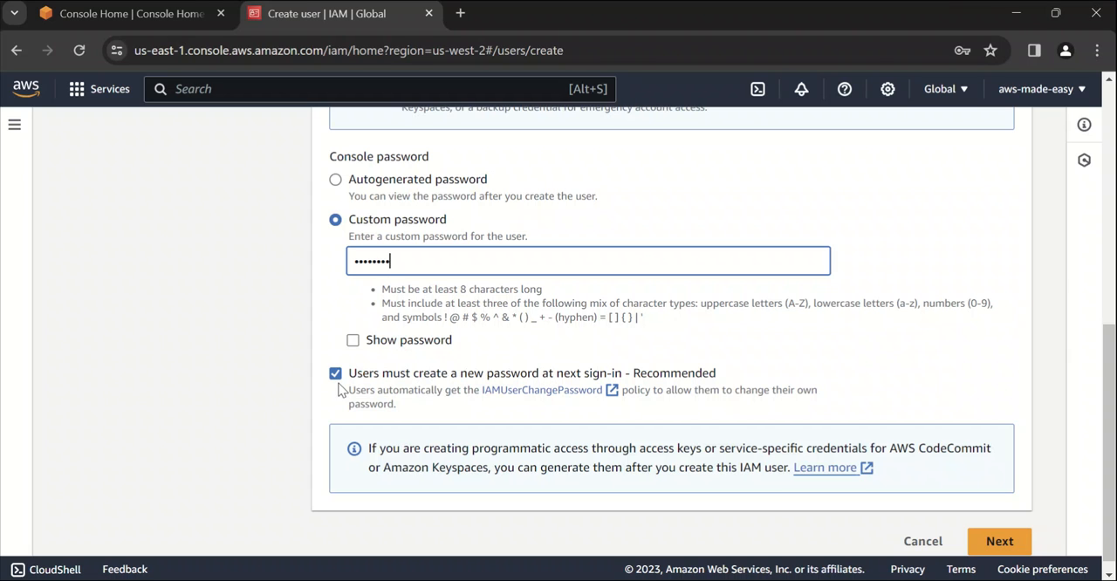
click(336, 373)
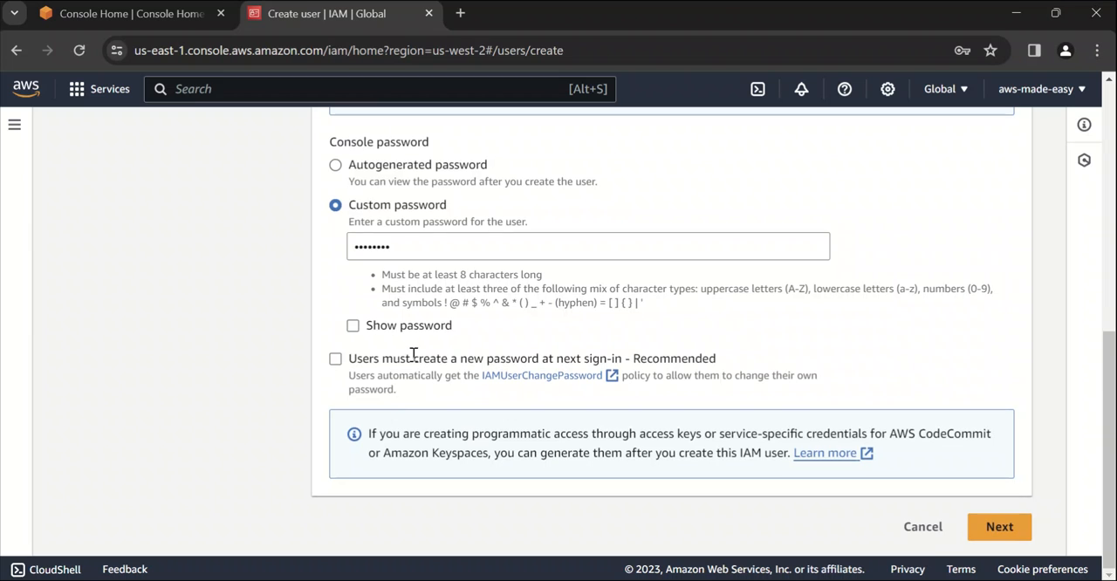
click(998, 526)
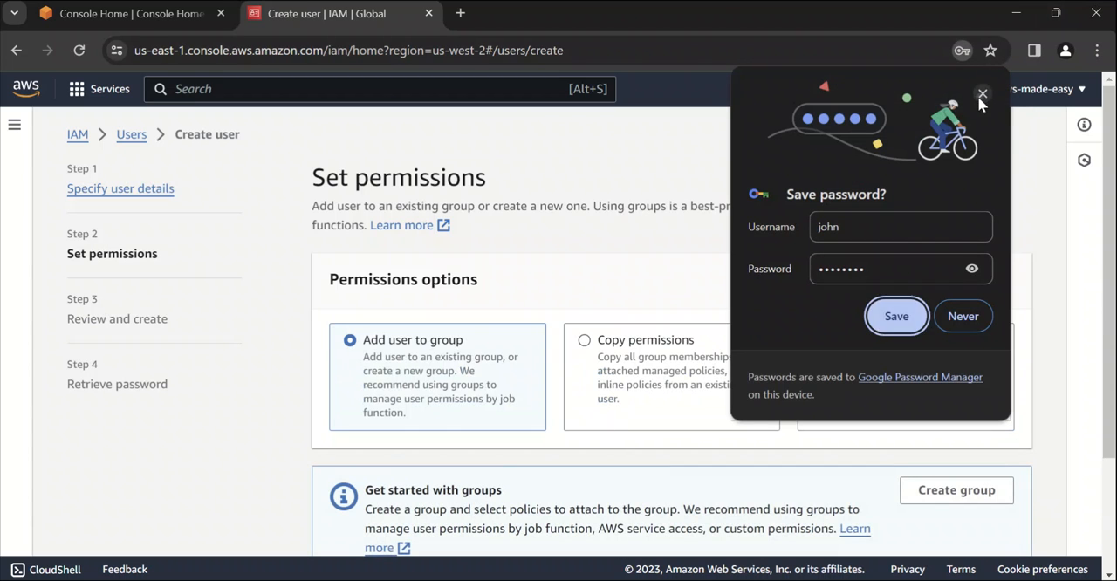
click(981, 93)
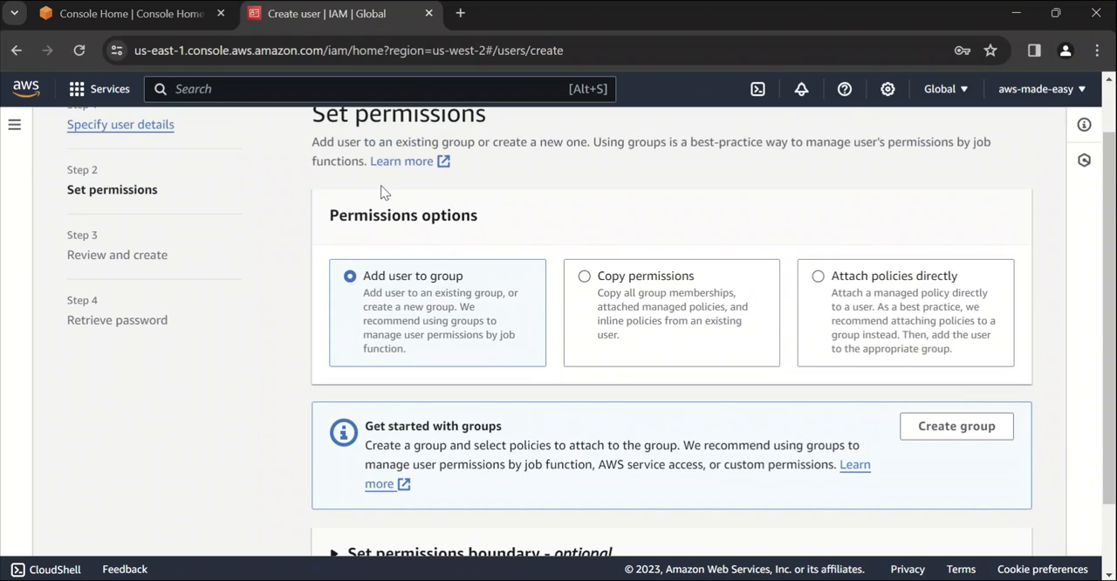
scroll(up, 3)
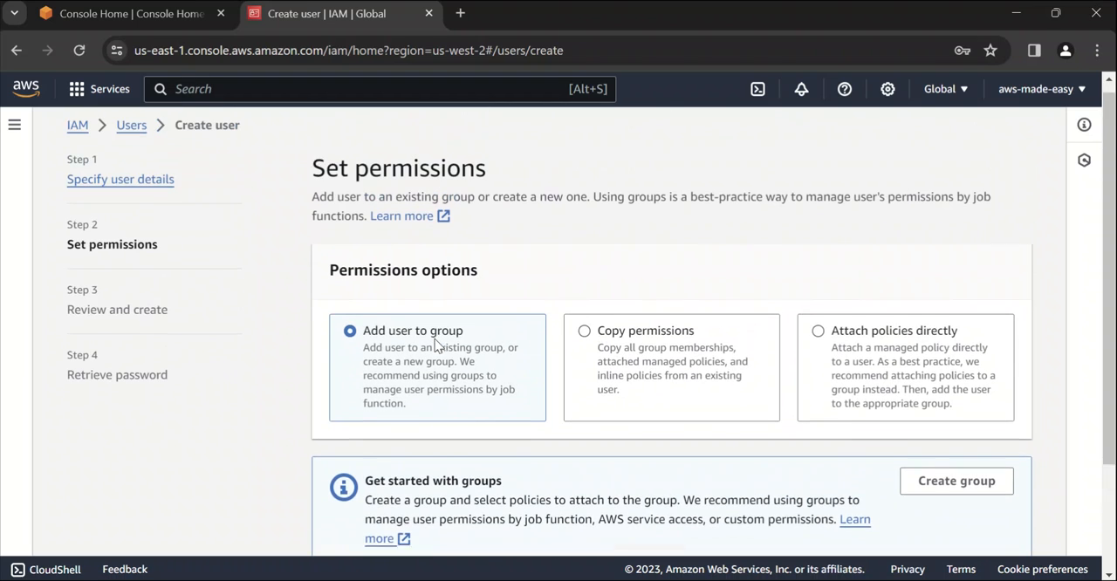
scroll(up, 3)
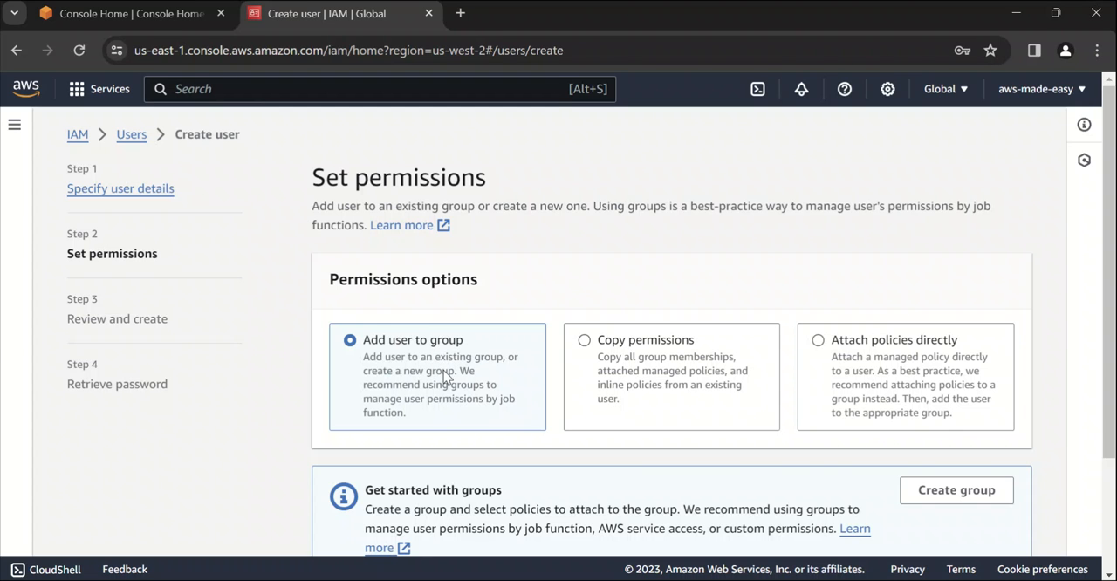
mouse_move(665, 367)
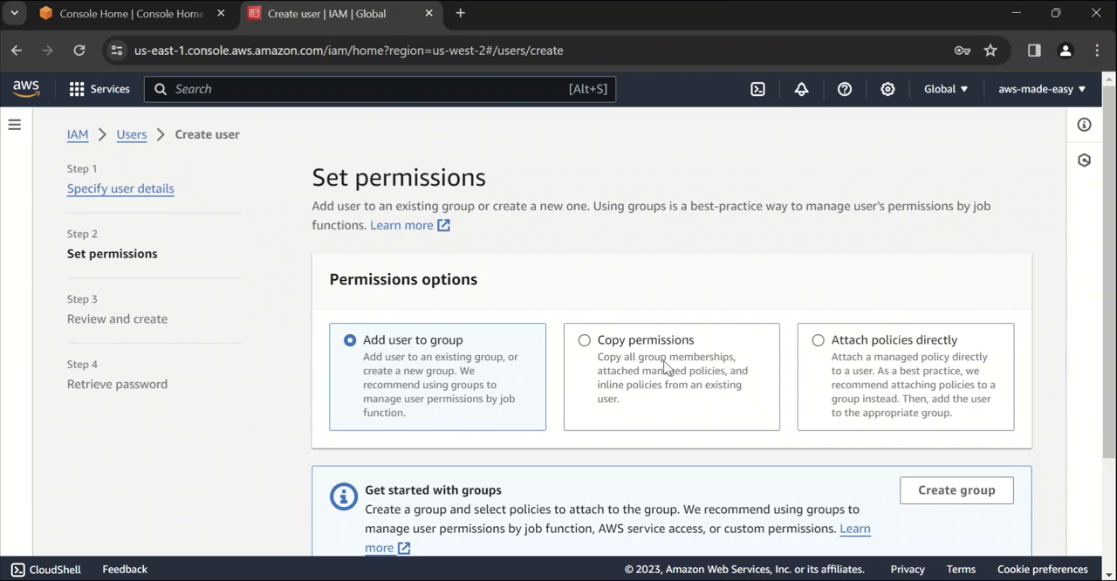
mouse_move(662, 353)
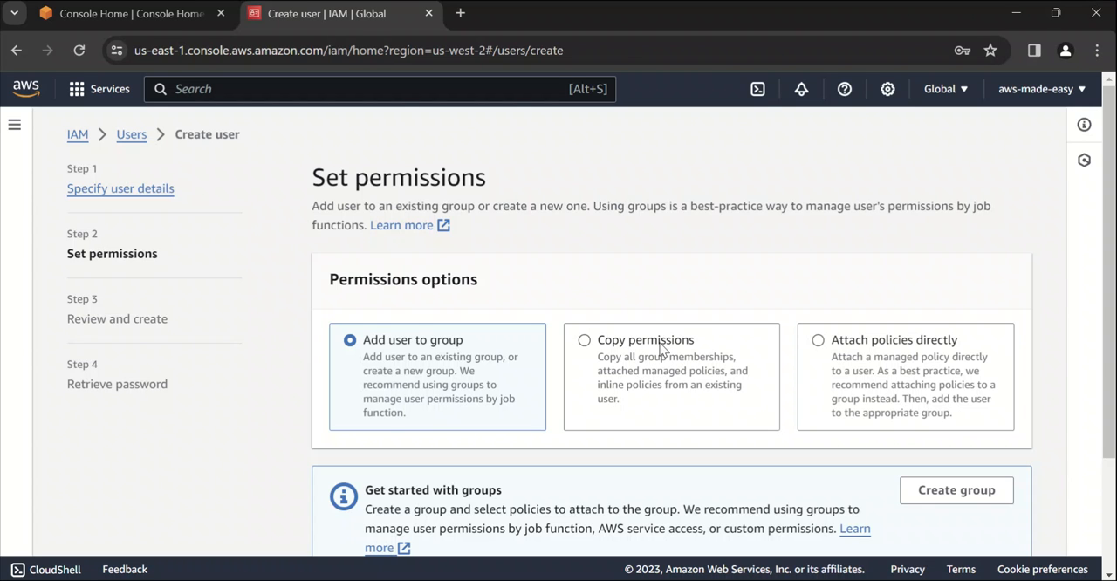
mouse_move(823, 347)
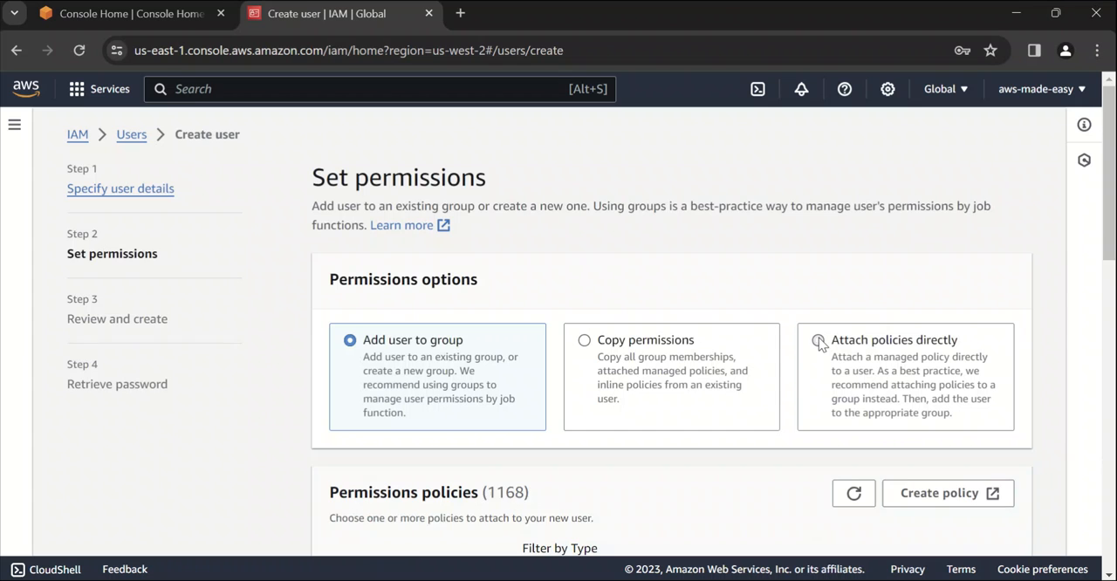
- Choose 'Attach policies directly' and browse the permissions policies list
click(820, 340)
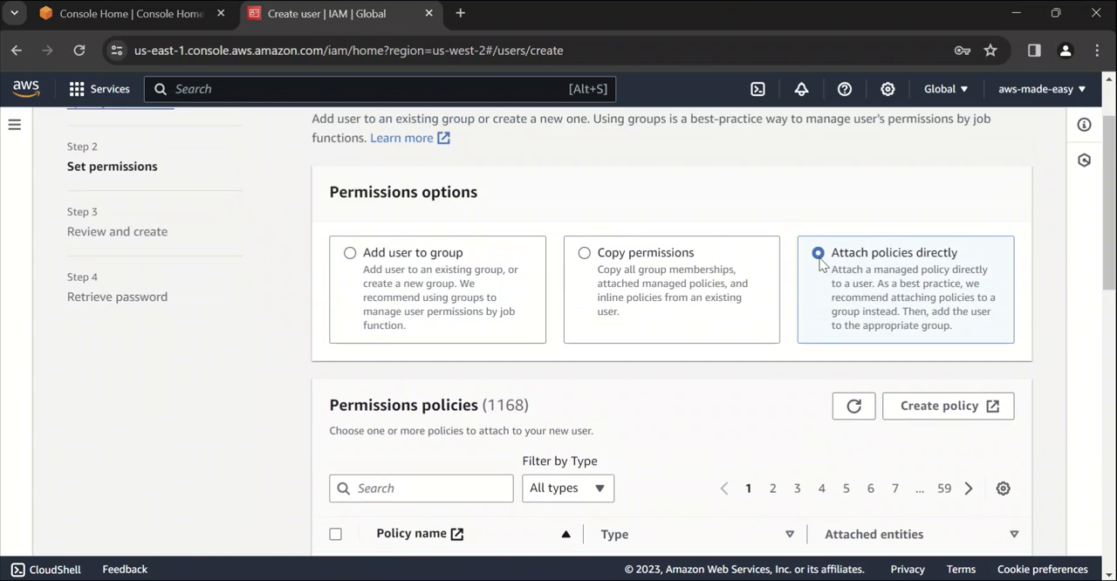
scroll(down, 3)
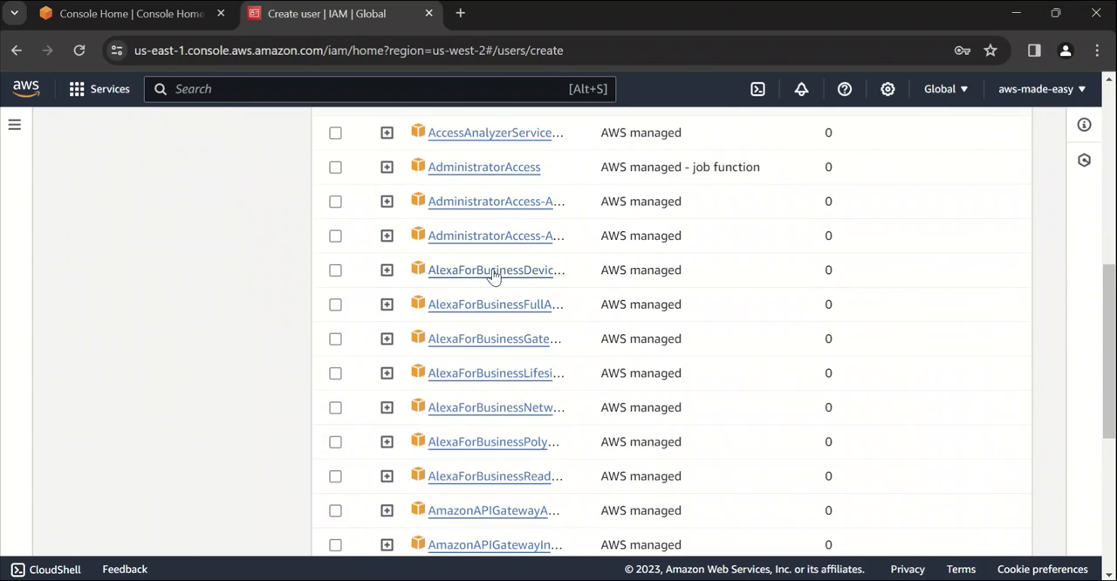
scroll(up, 3)
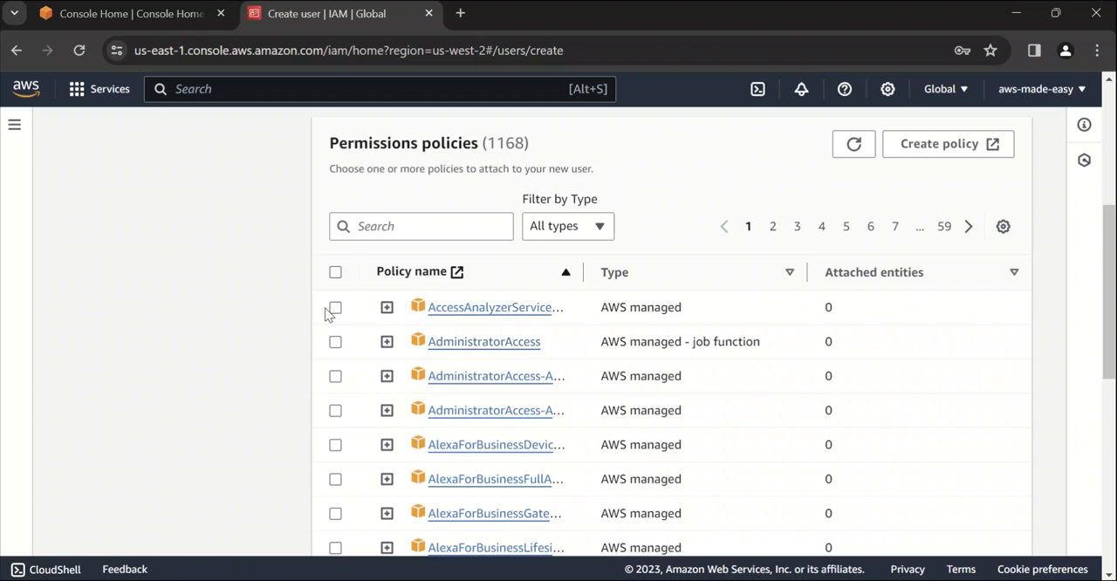
mouse_move(231, 329)
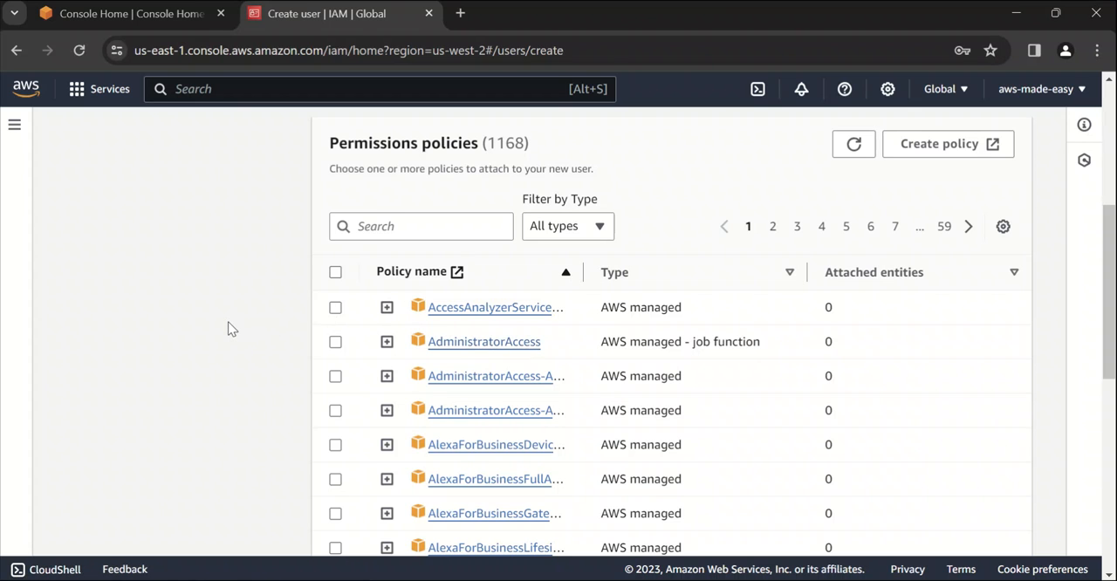
mouse_move(385, 313)
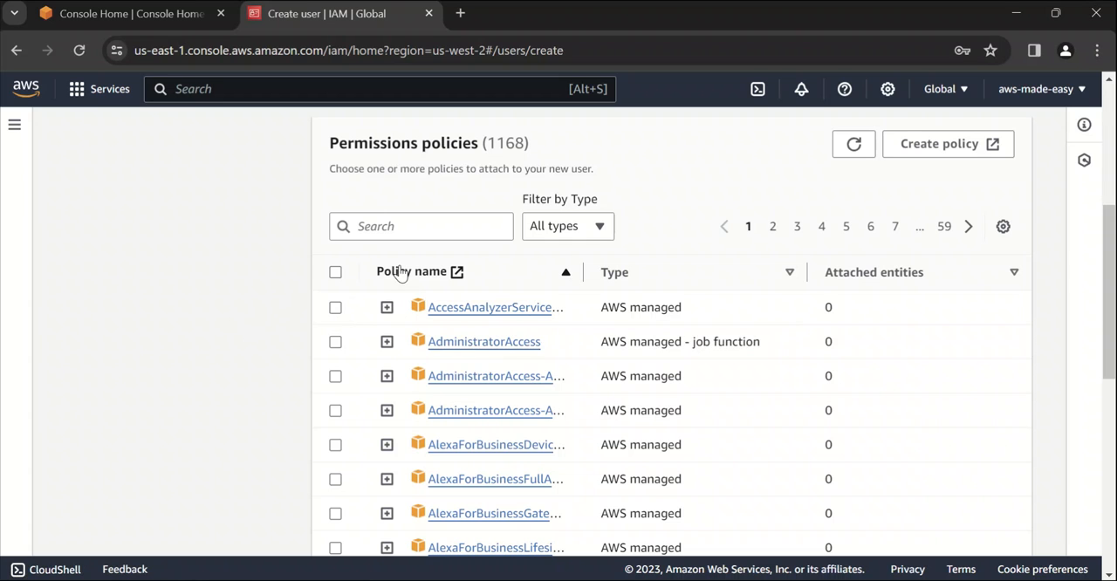
scroll(down, 3)
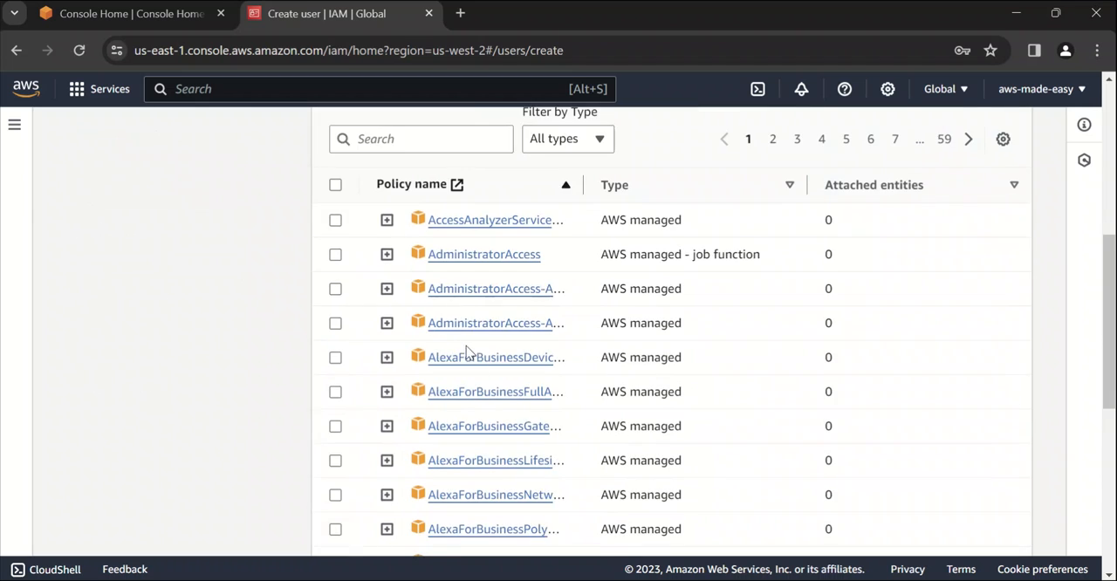
scroll(down, 3)
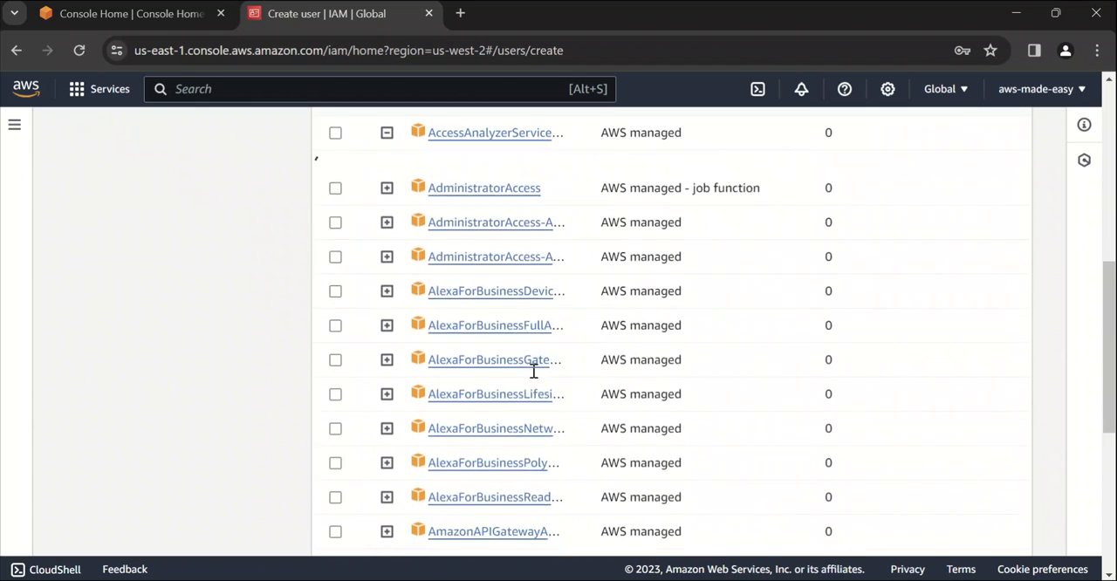
- Preview the AccessAnalyzerServiceRolePolicy JSON and focus the policy search box
click(387, 132)
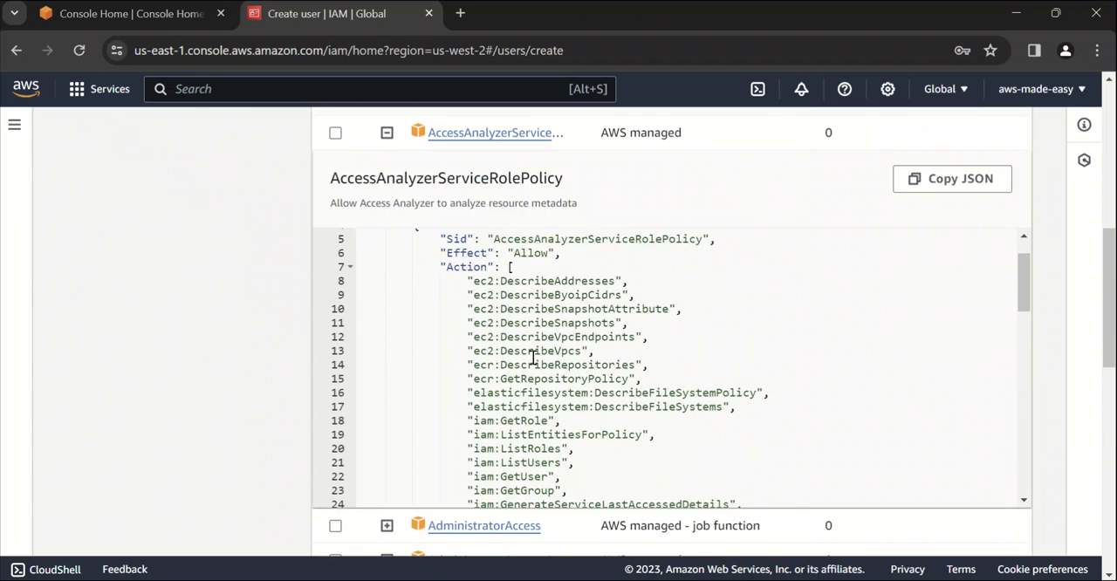
scroll(up, 3)
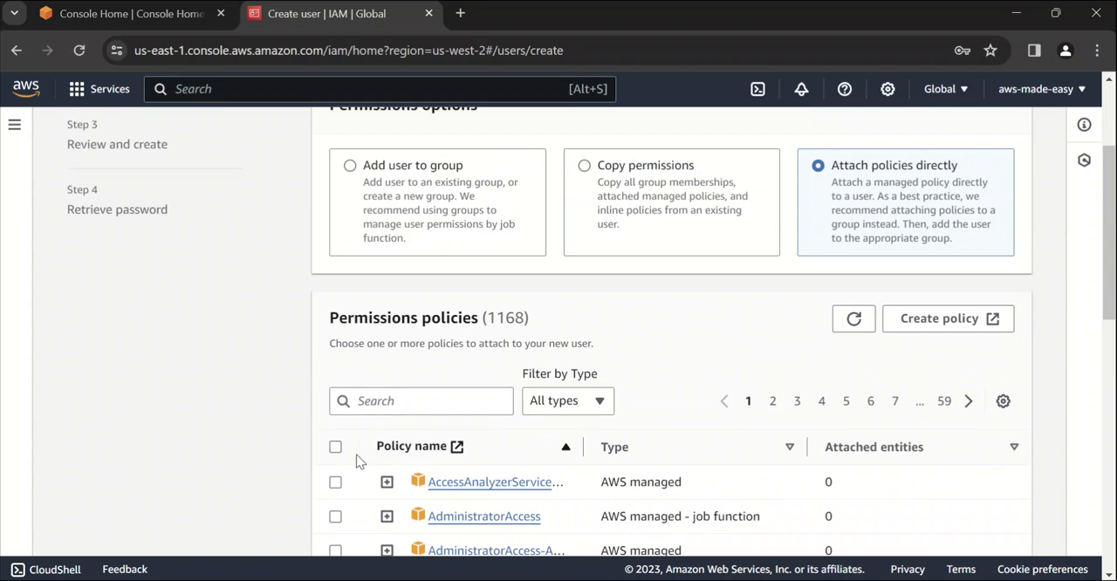
scroll(down, 3)
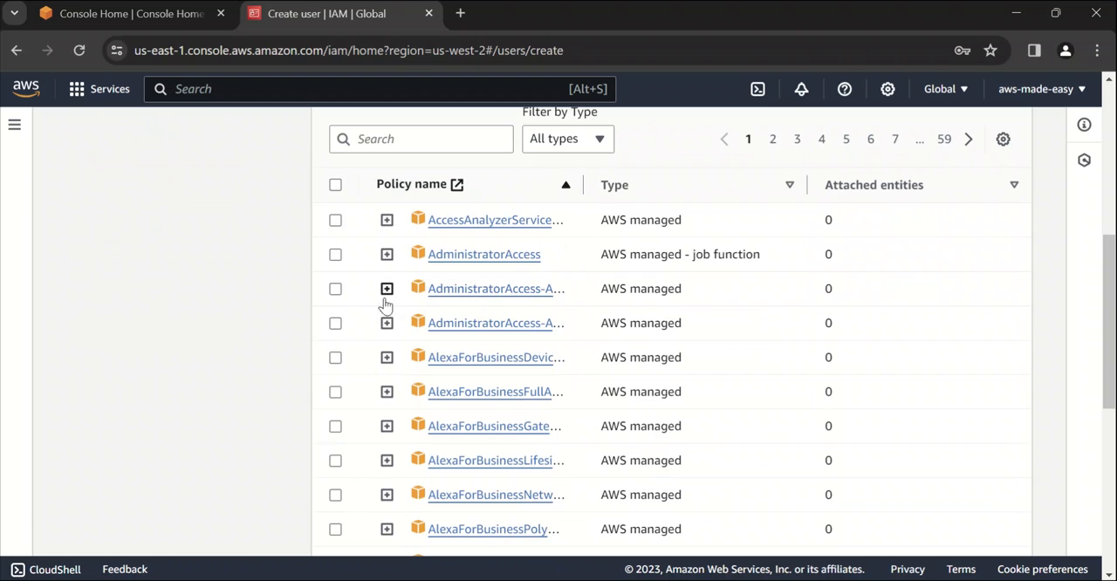
mouse_move(567, 259)
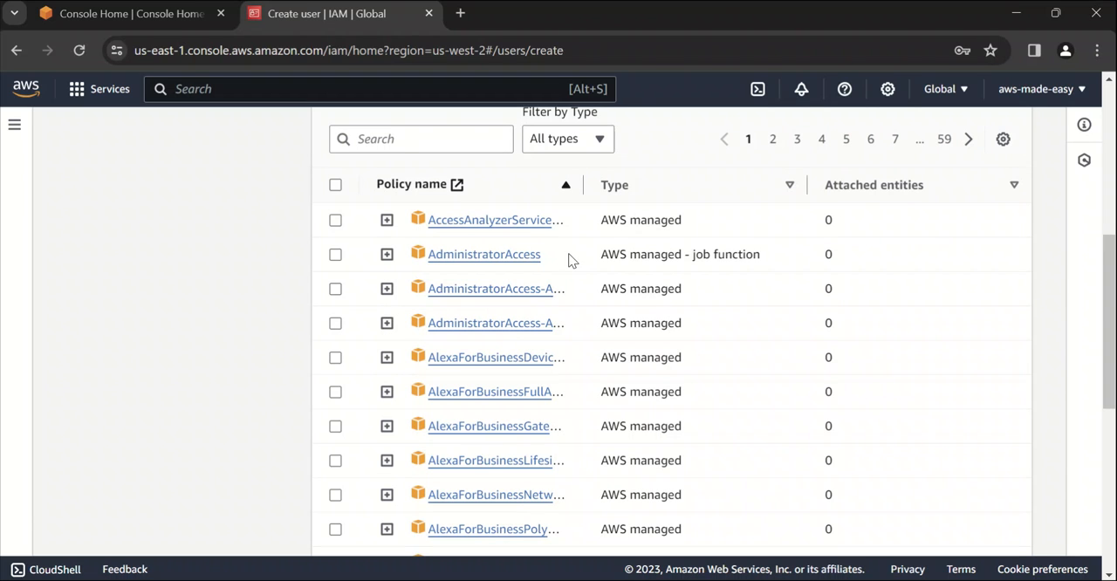
mouse_move(392, 247)
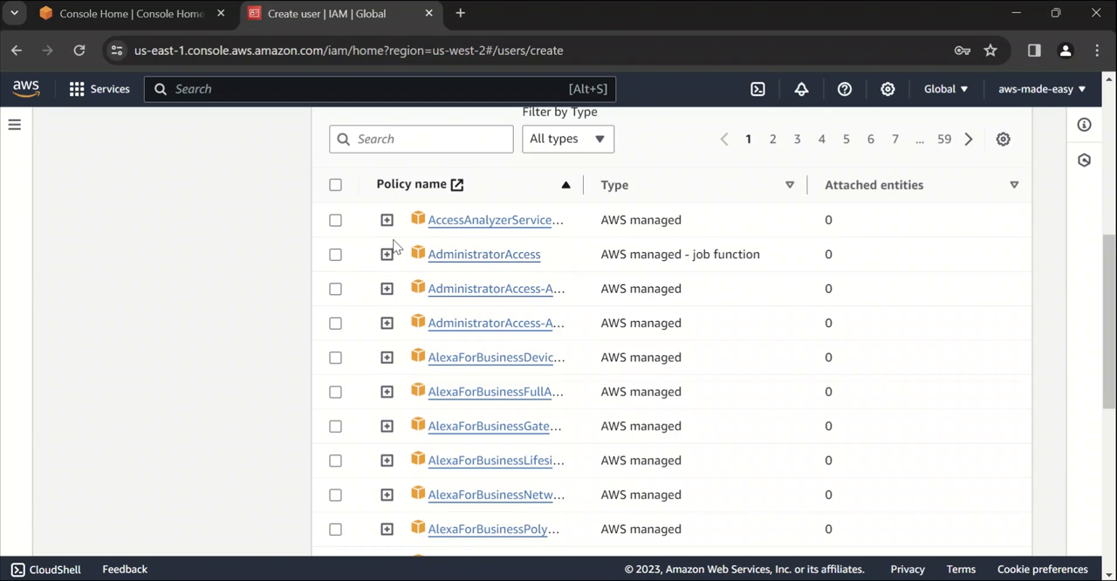
click(386, 254)
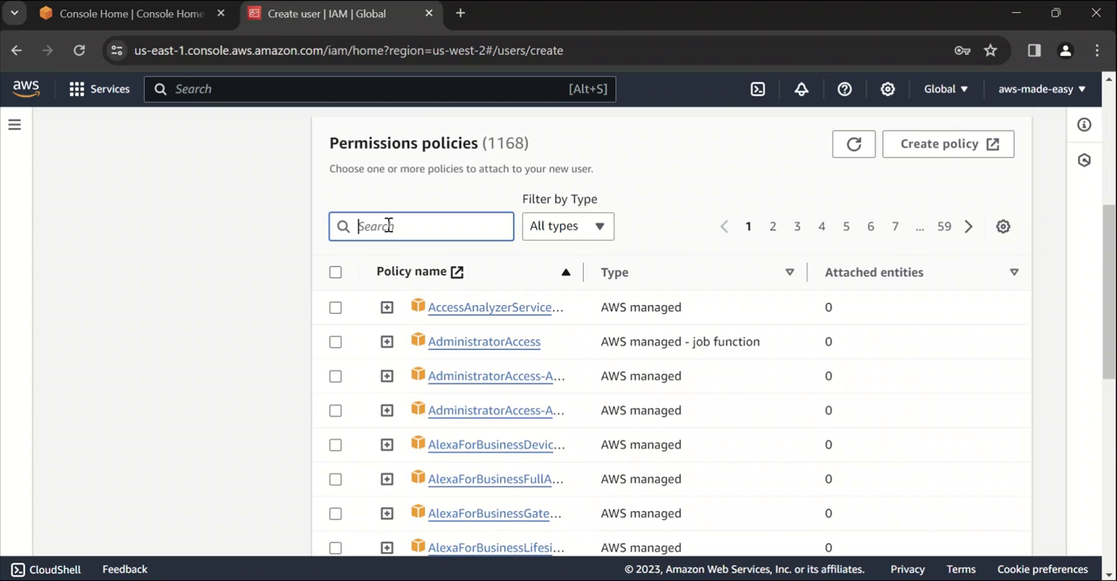
- Filter policies by 's3' and tick AmazonS3FullAccess for john
text(s3)
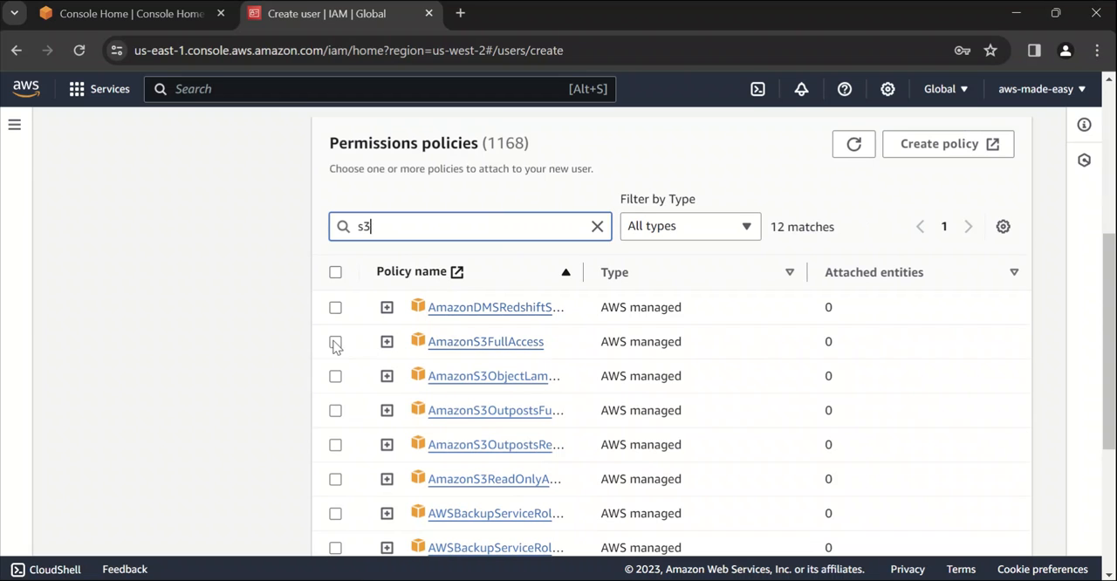
click(335, 341)
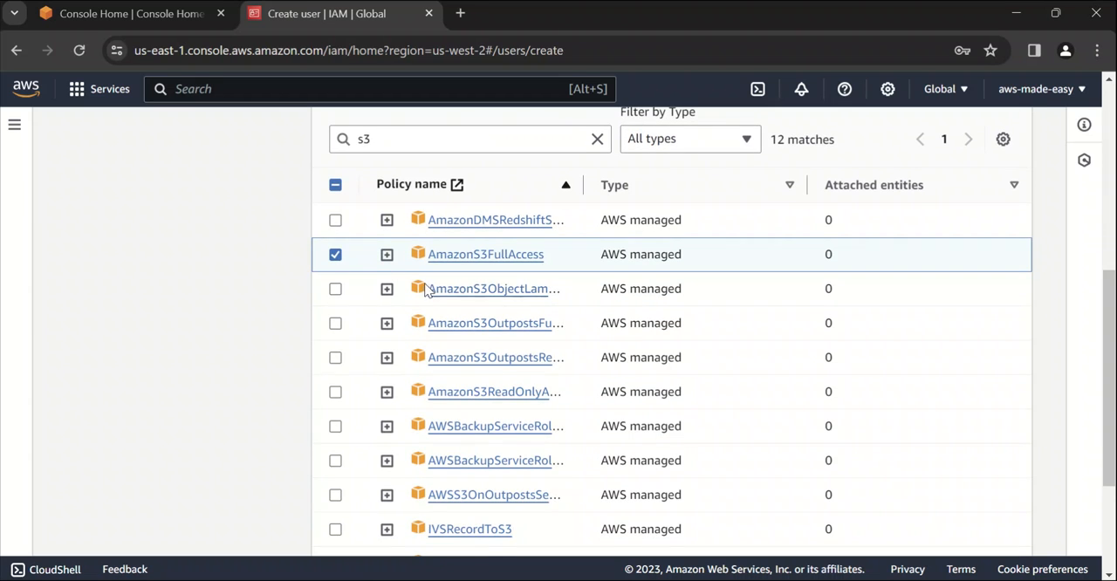
scroll(down, 3)
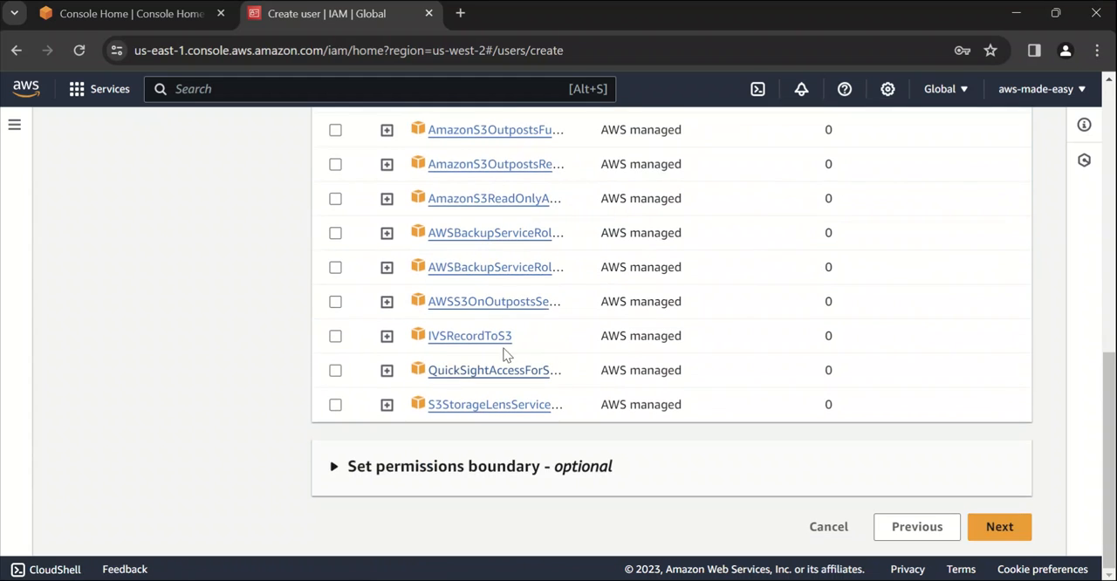
mouse_move(427, 482)
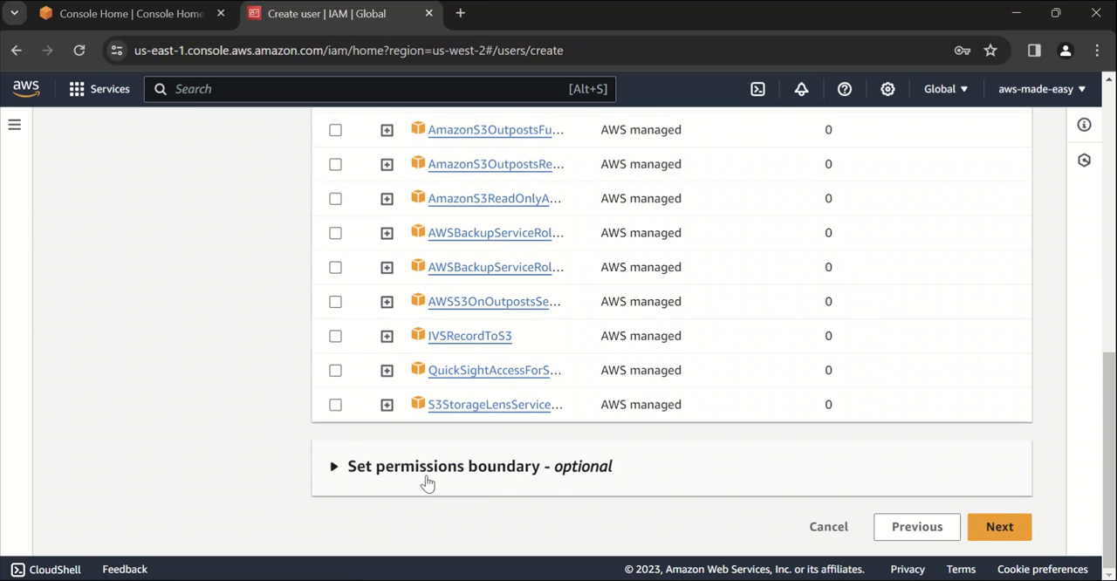
mouse_move(560, 476)
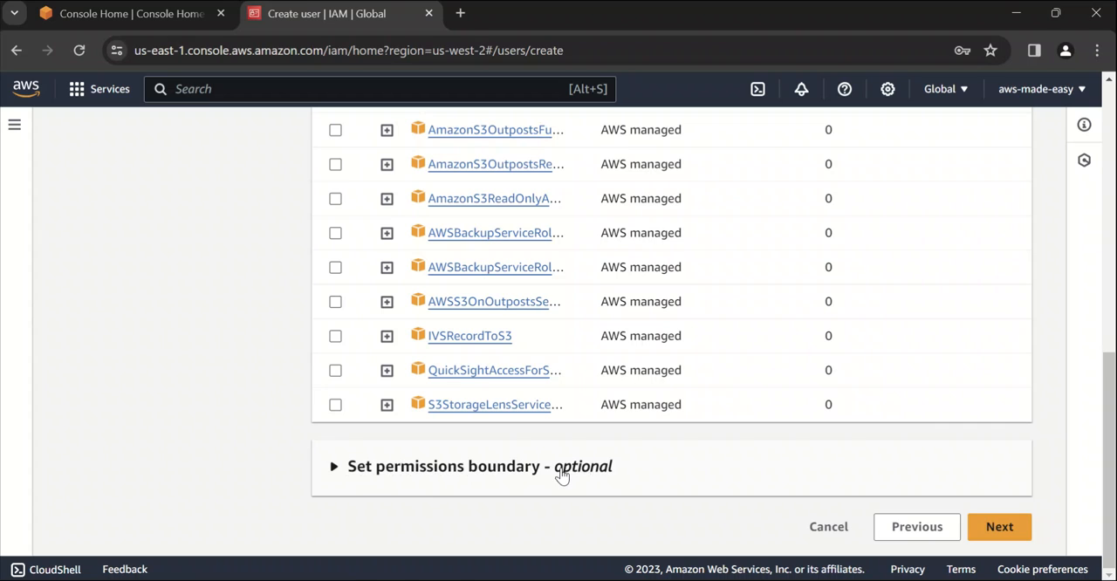
mouse_move(630, 489)
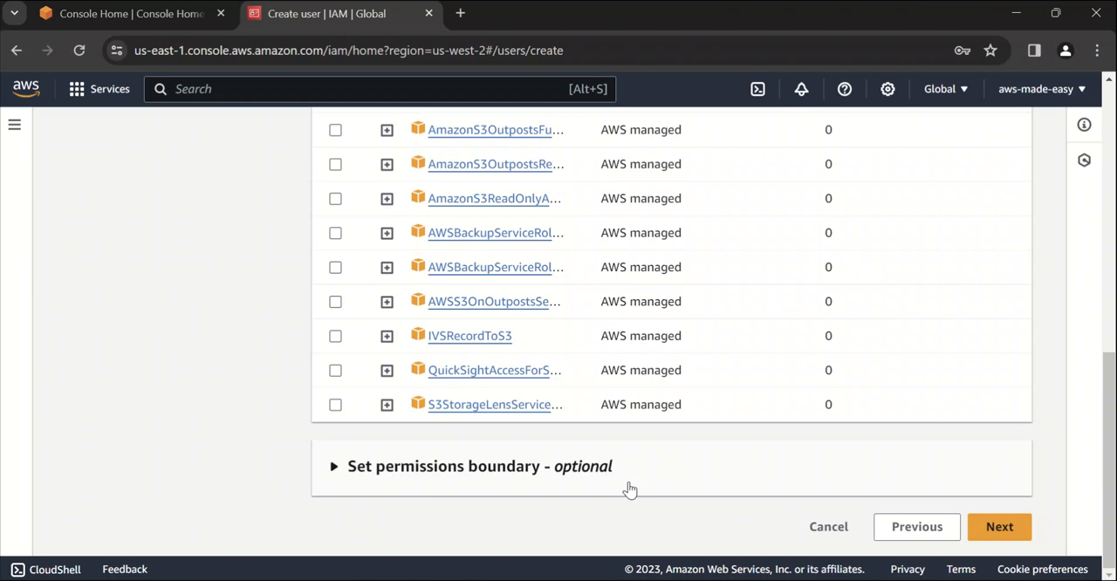
- Review john's settings: custom password, no reset, AmazonS3FullAccess, no tags
click(999, 526)
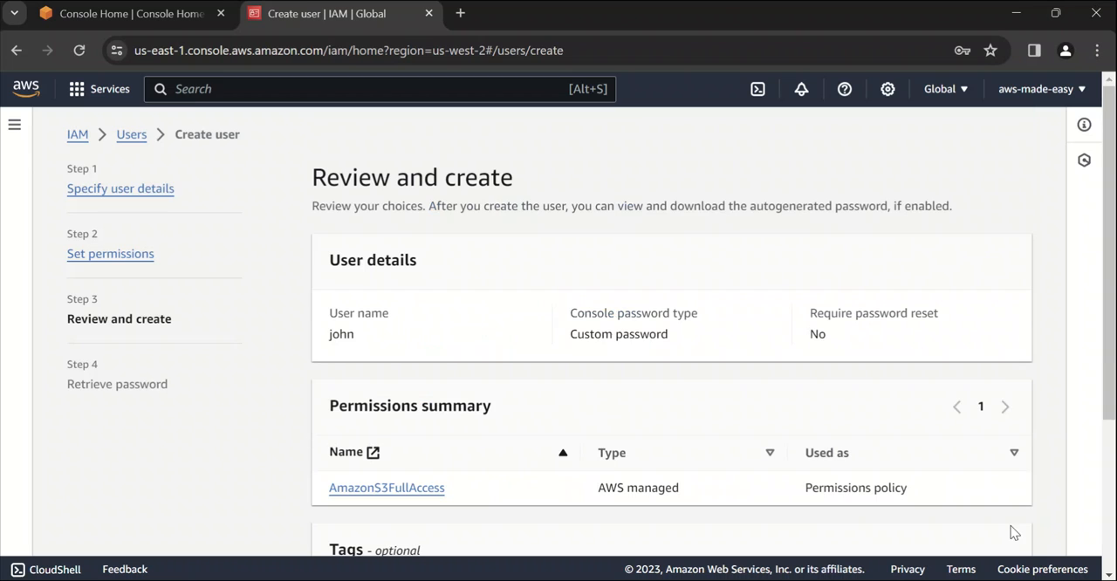
mouse_move(521, 357)
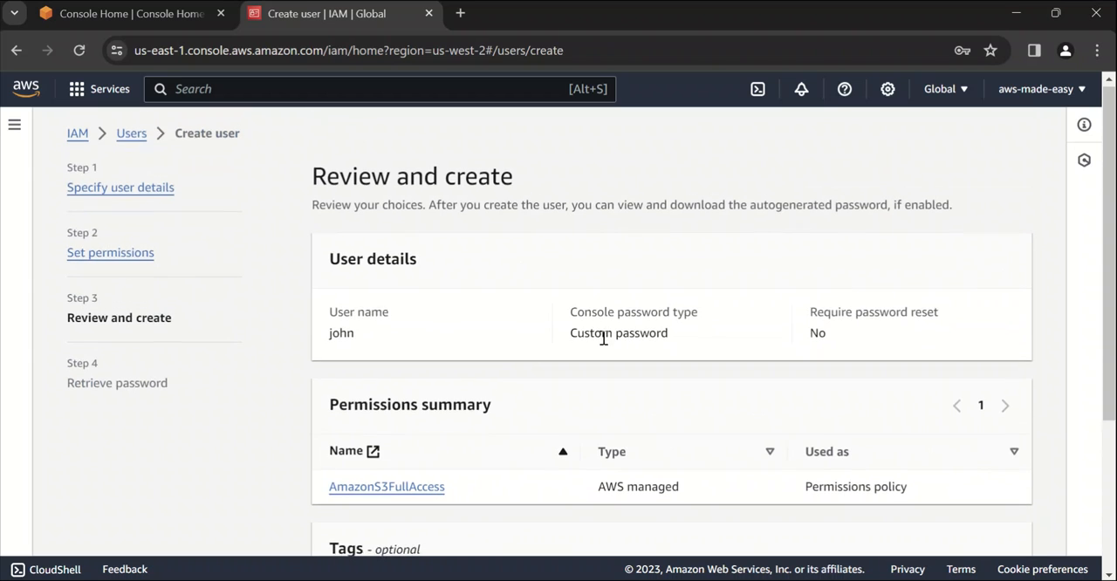
scroll(down, 3)
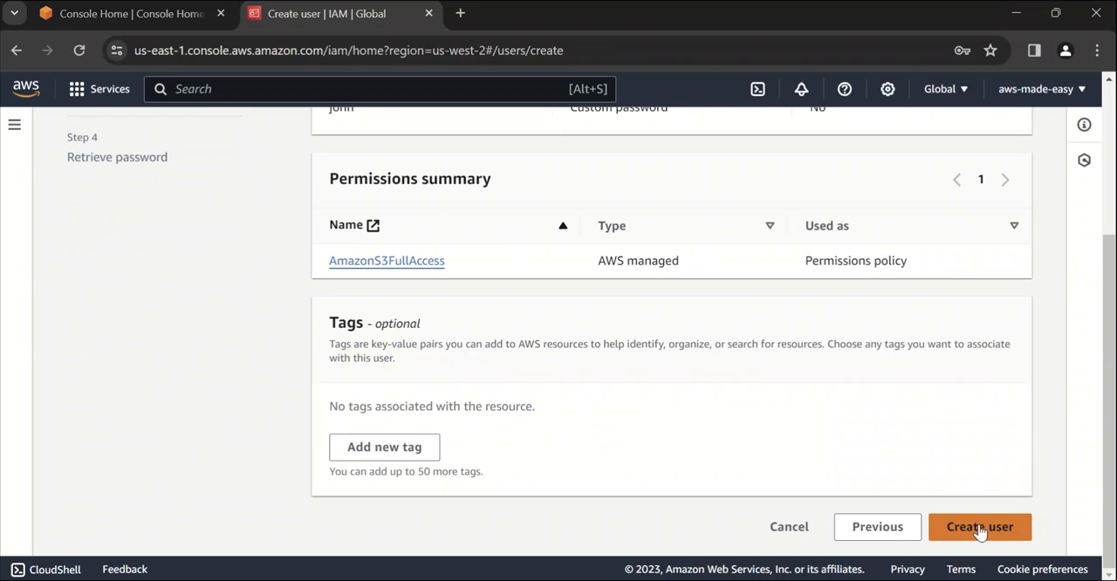
- Create user john and view his sign-in URL, user name and password
click(979, 526)
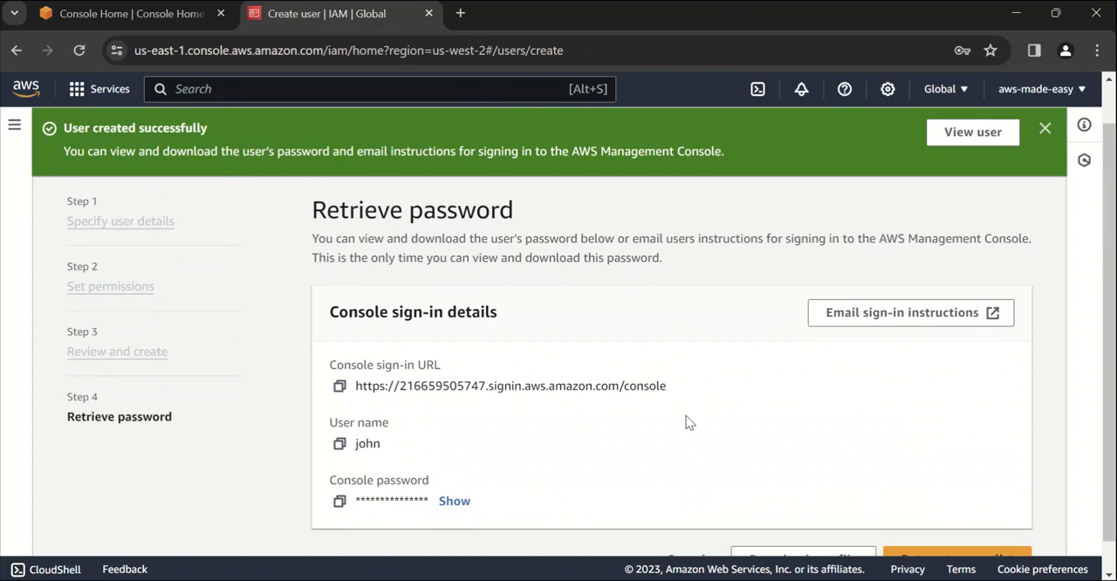
scroll(down, 3)
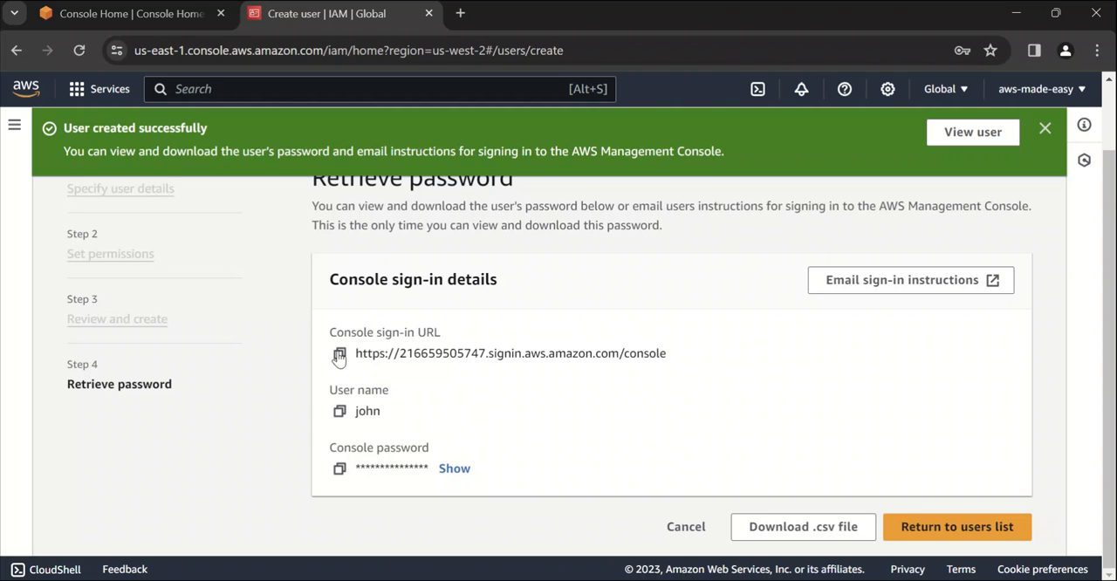
mouse_move(576, 249)
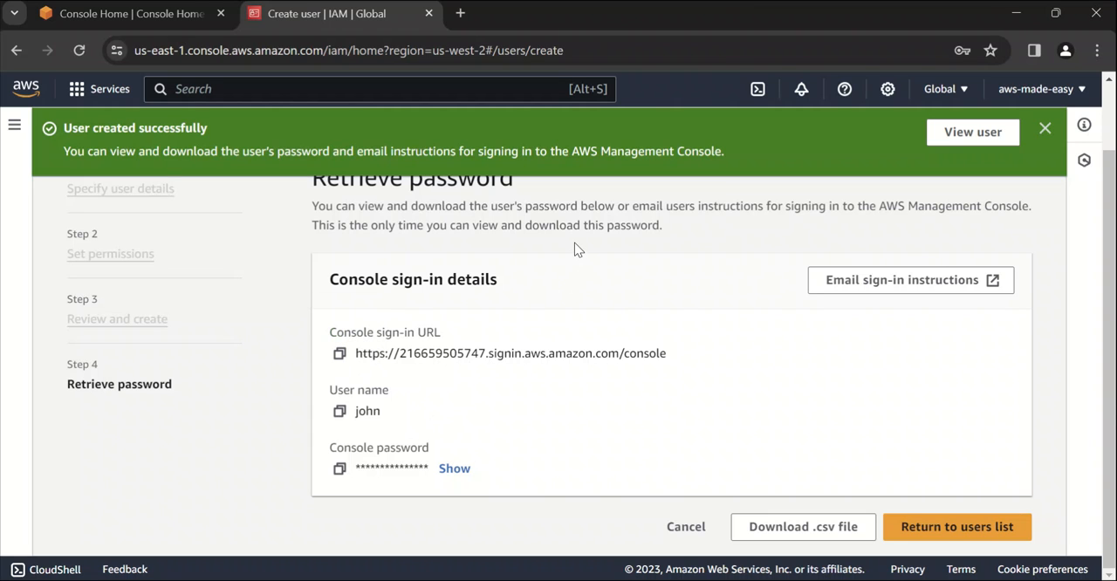
mouse_move(524, 295)
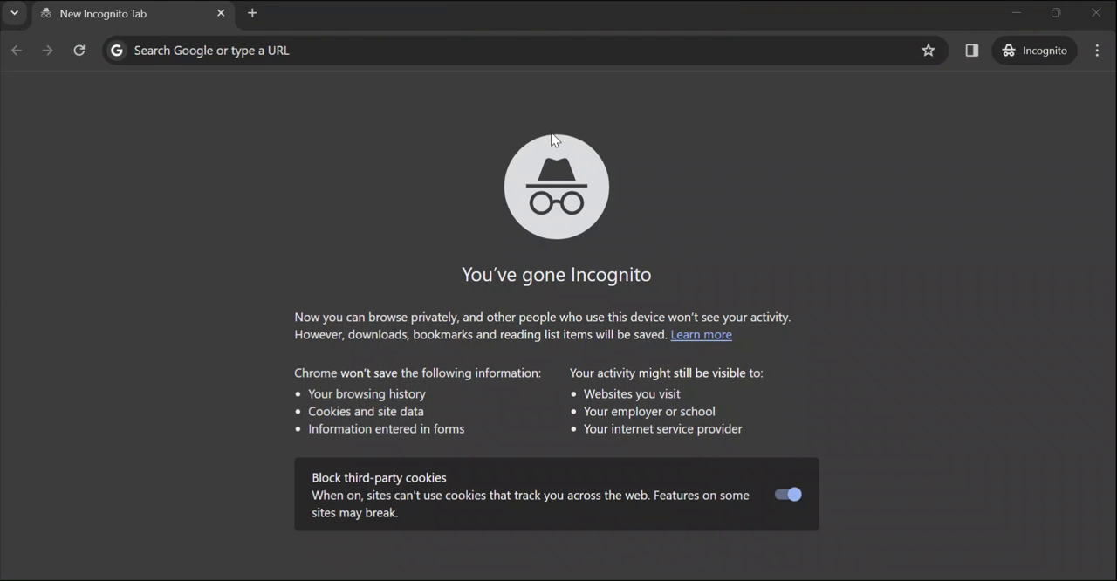
click(373, 50)
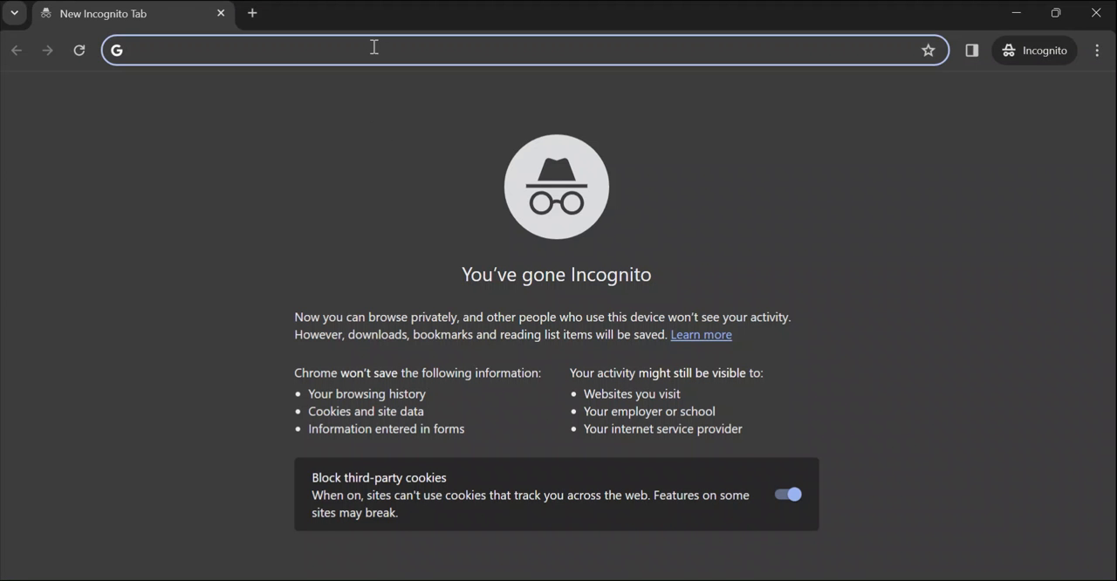
text(https://216659505747.signin.aws.amazon.com/console)
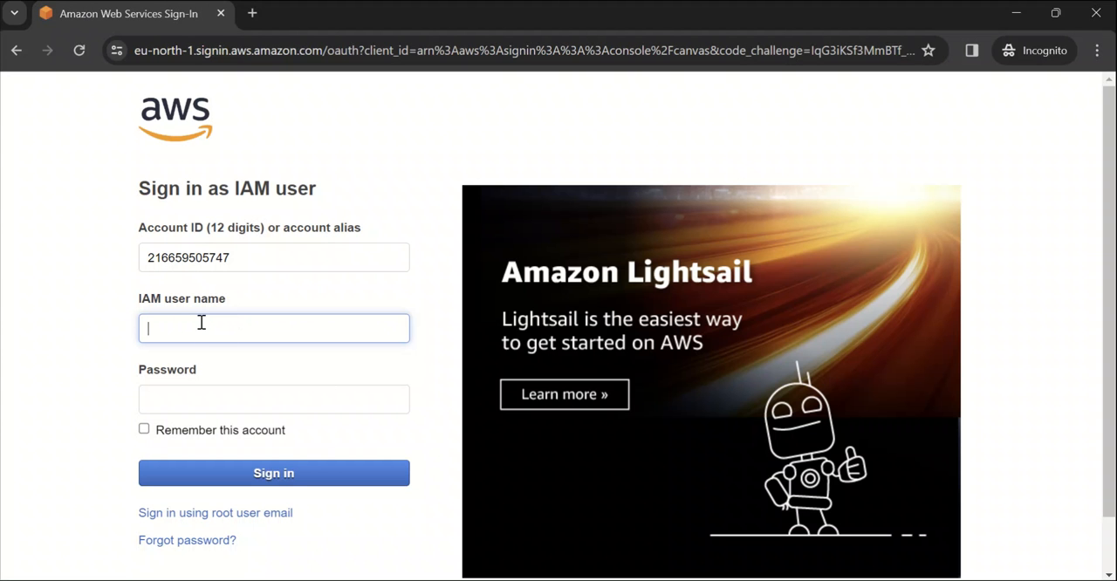
text(john)
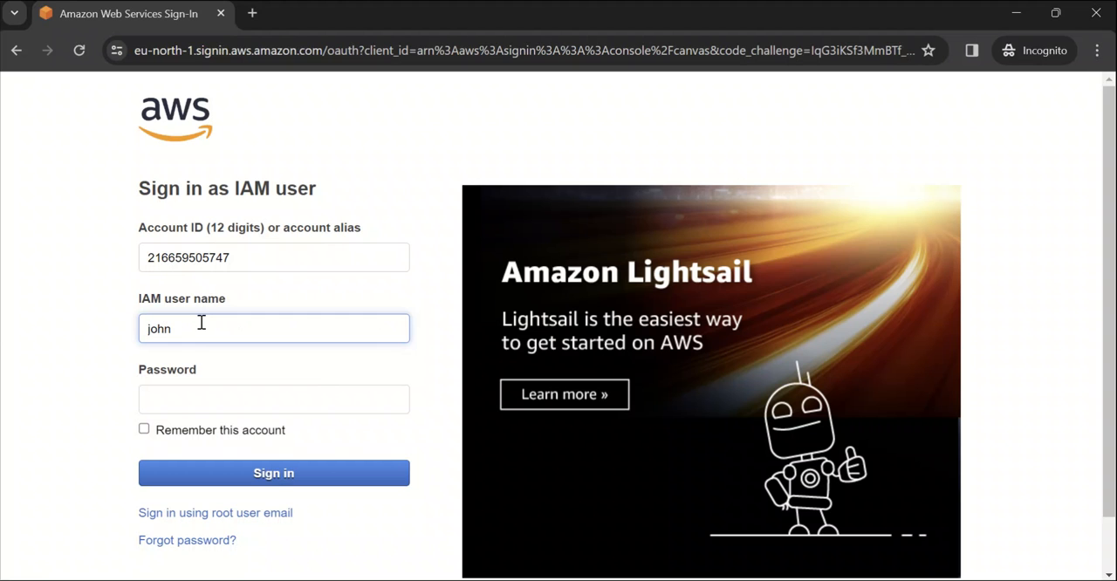
click(274, 398)
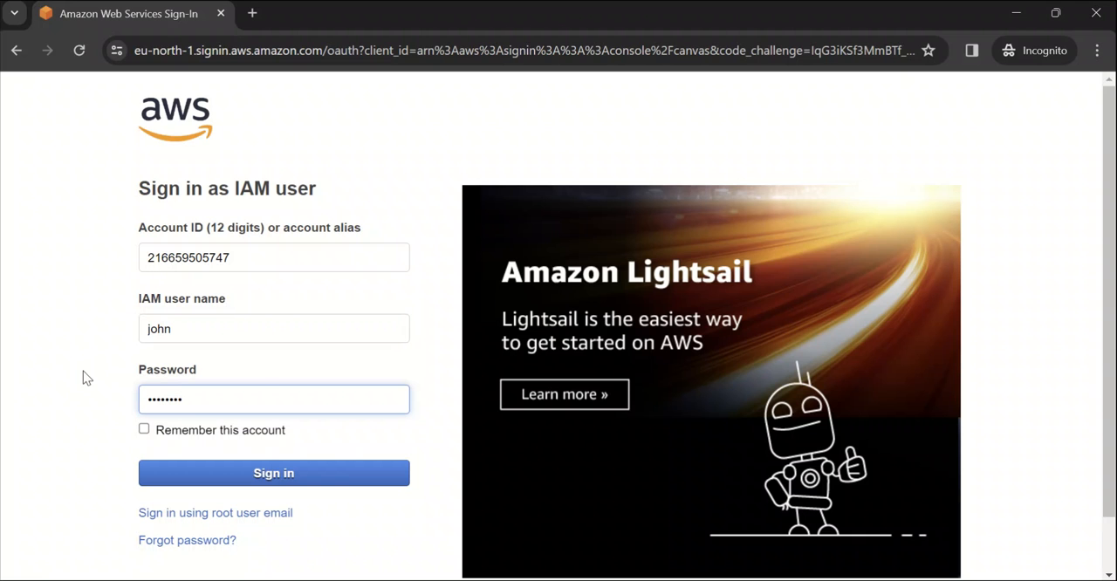
click(273, 472)
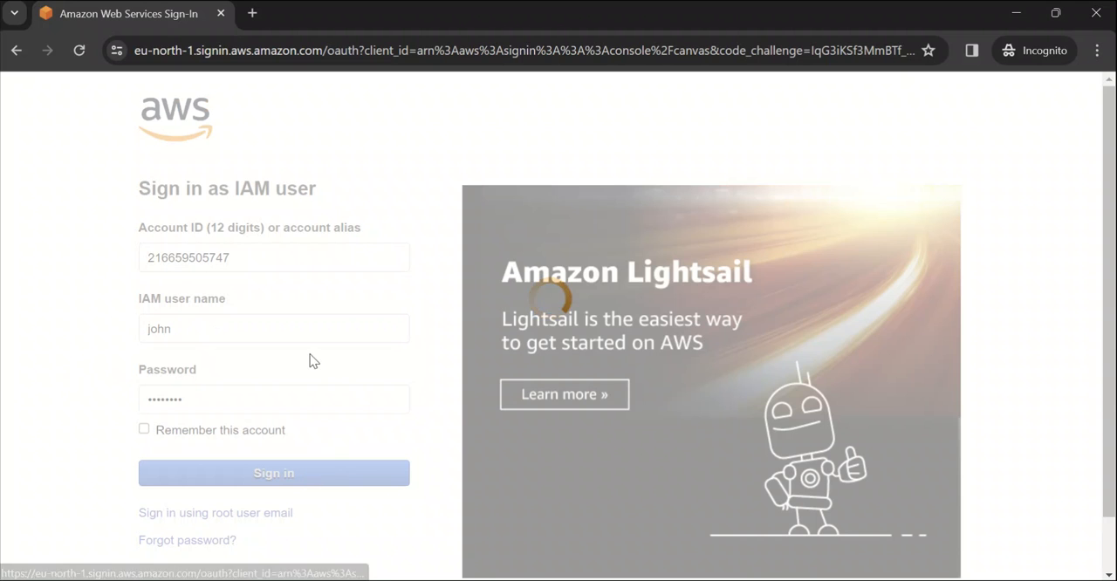
click(273, 473)
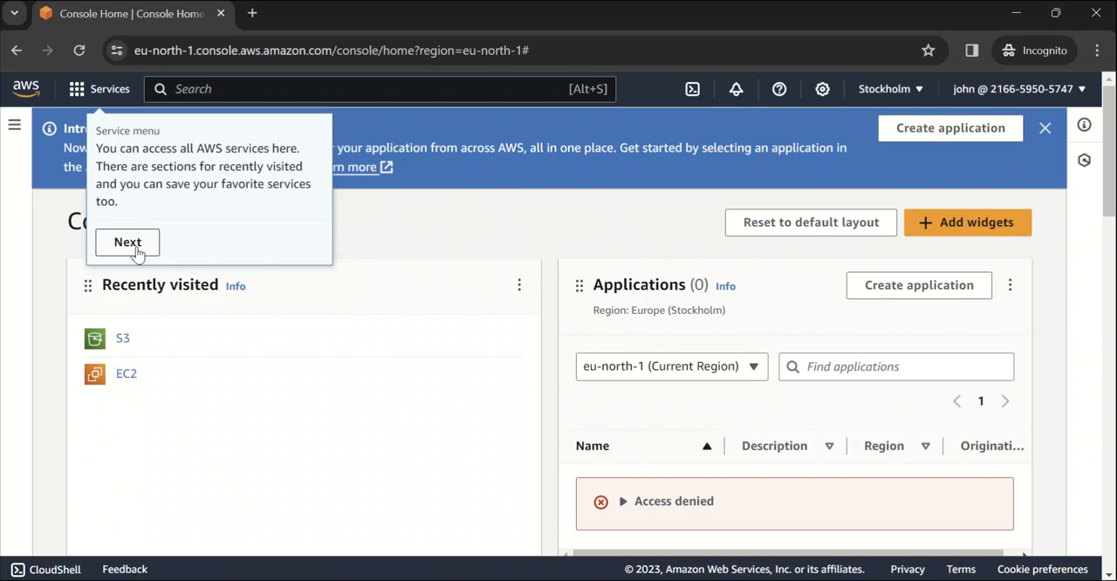
- Dismiss the Service menu and User Notifications tips on Console Home
click(127, 242)
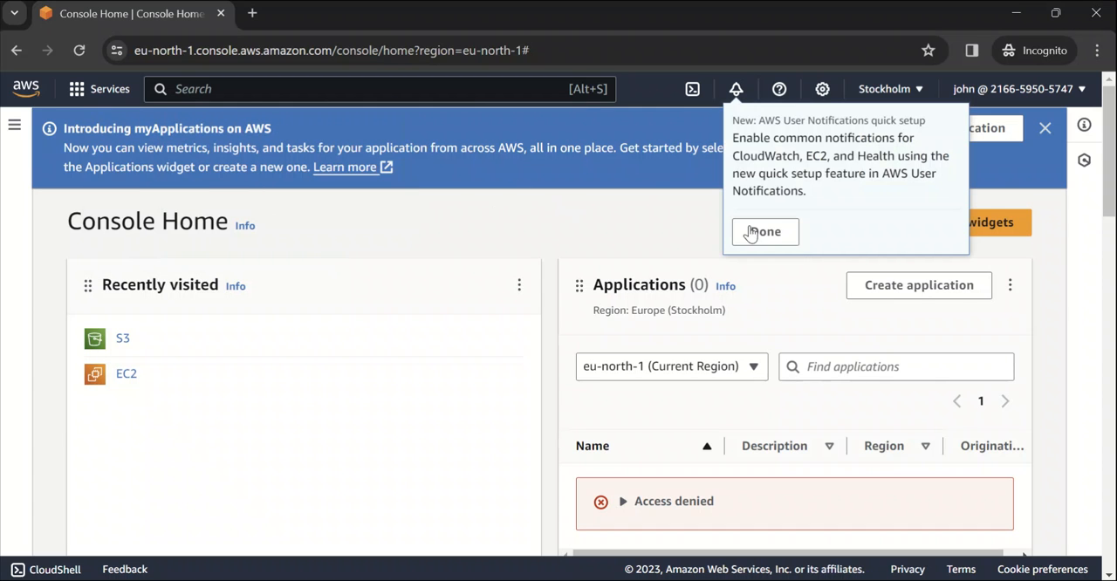
click(764, 231)
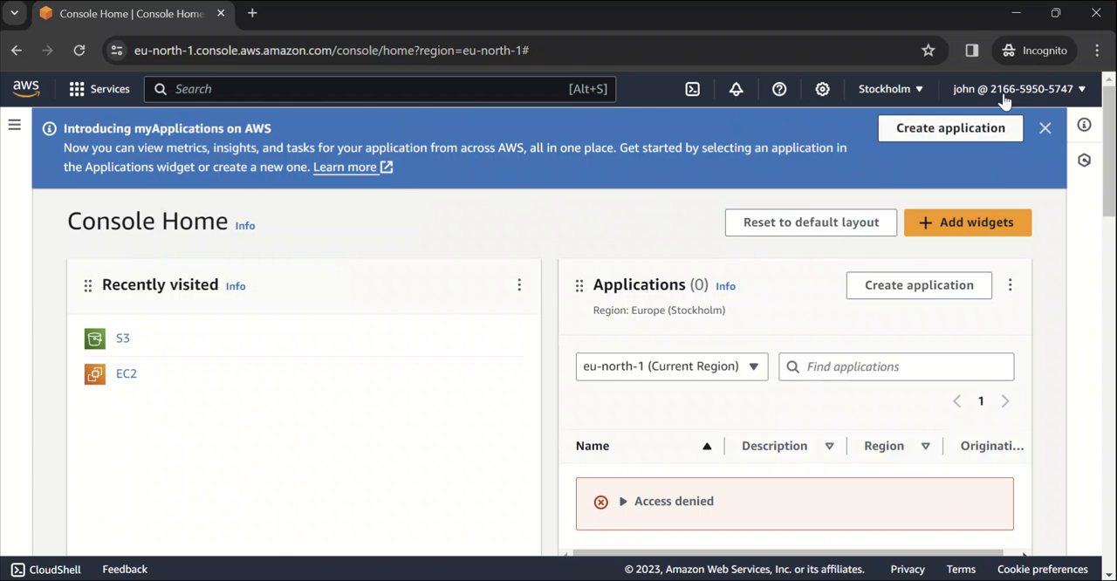
mouse_move(746, 145)
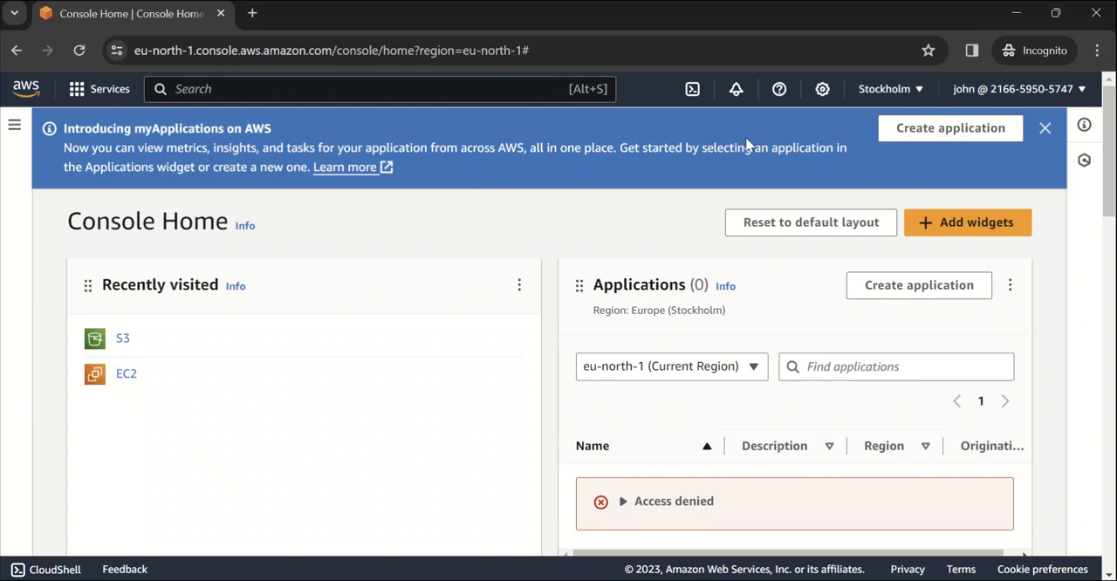
mouse_move(125, 382)
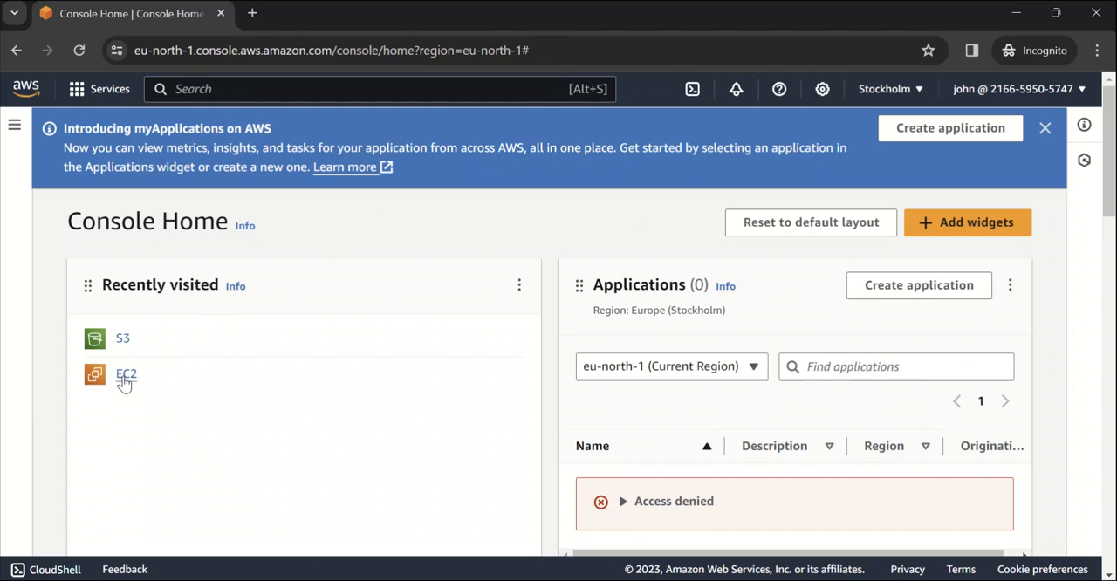
- Open EC2's running instances as john, which returns a not-authorized error
click(126, 374)
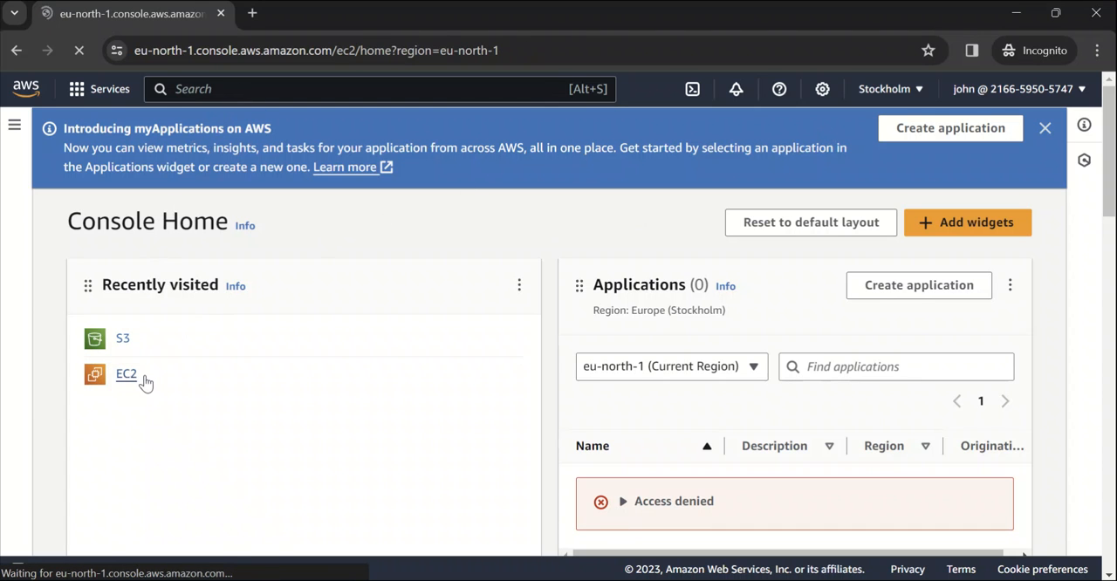
click(126, 374)
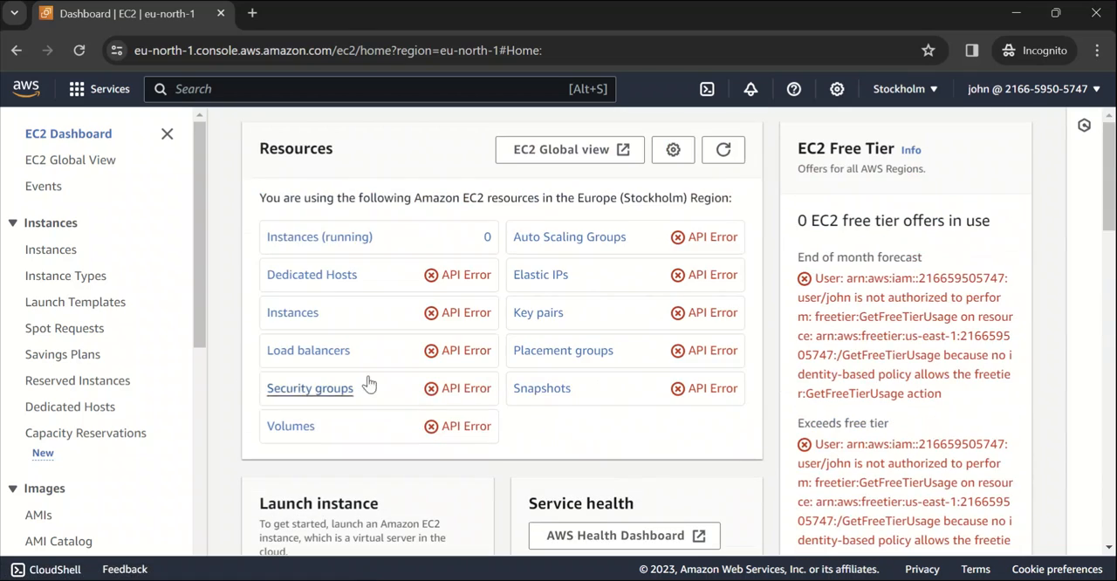
click(318, 236)
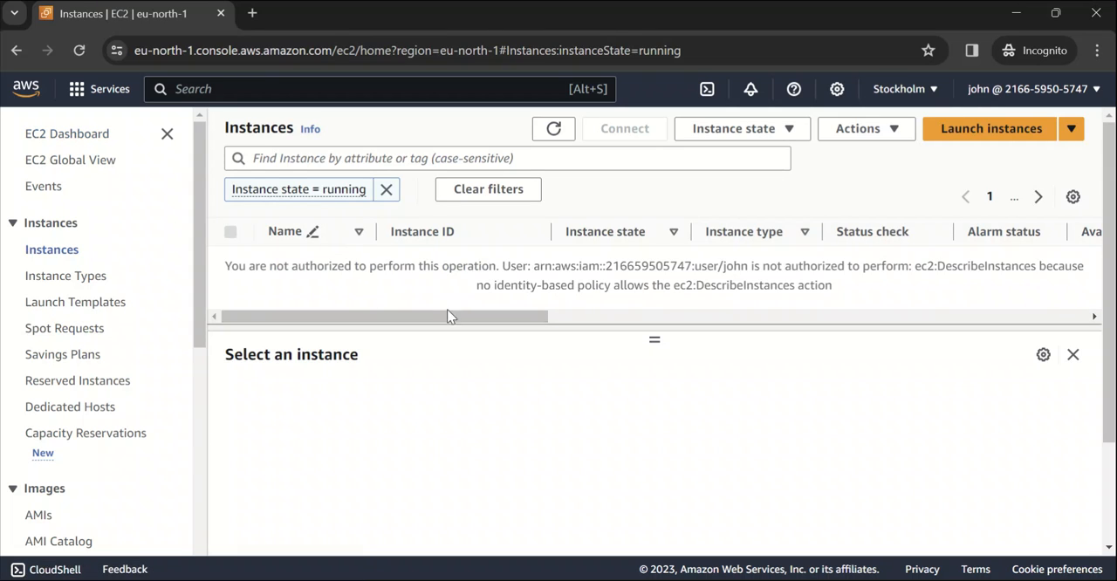
mouse_move(225, 271)
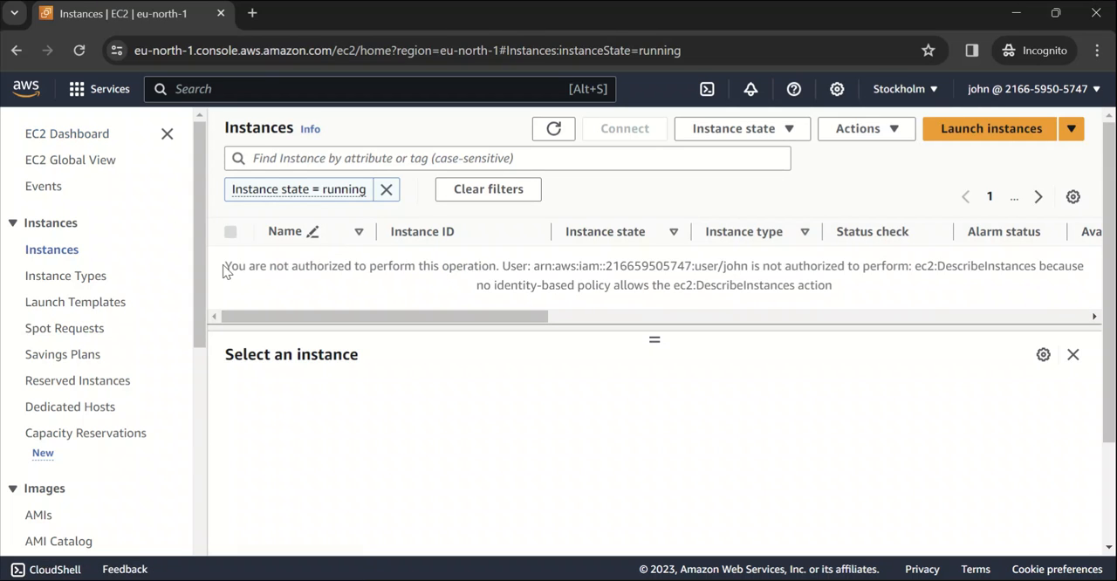
mouse_move(730, 302)
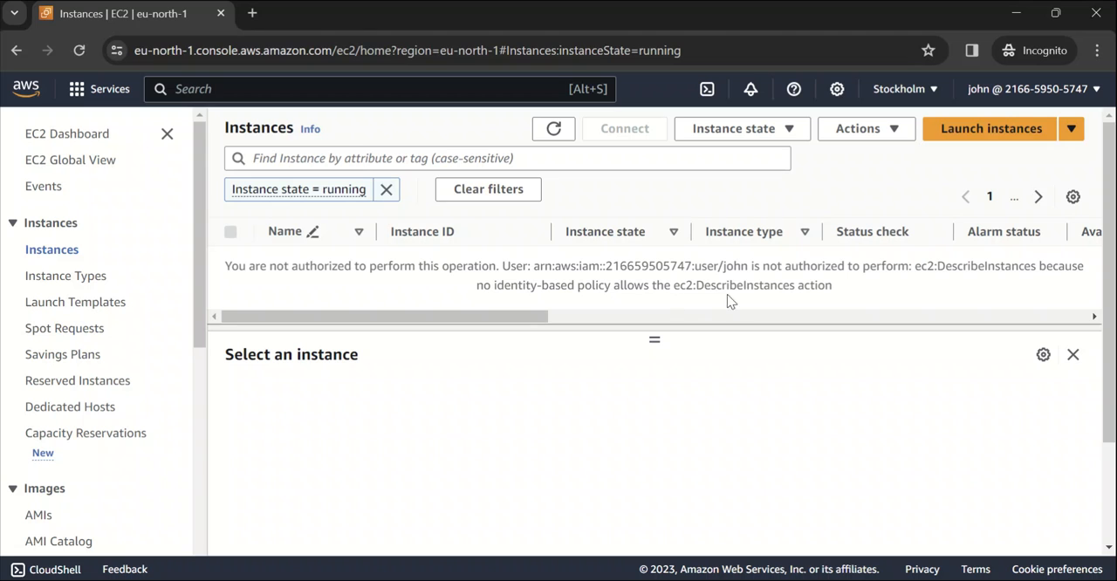
mouse_move(611, 268)
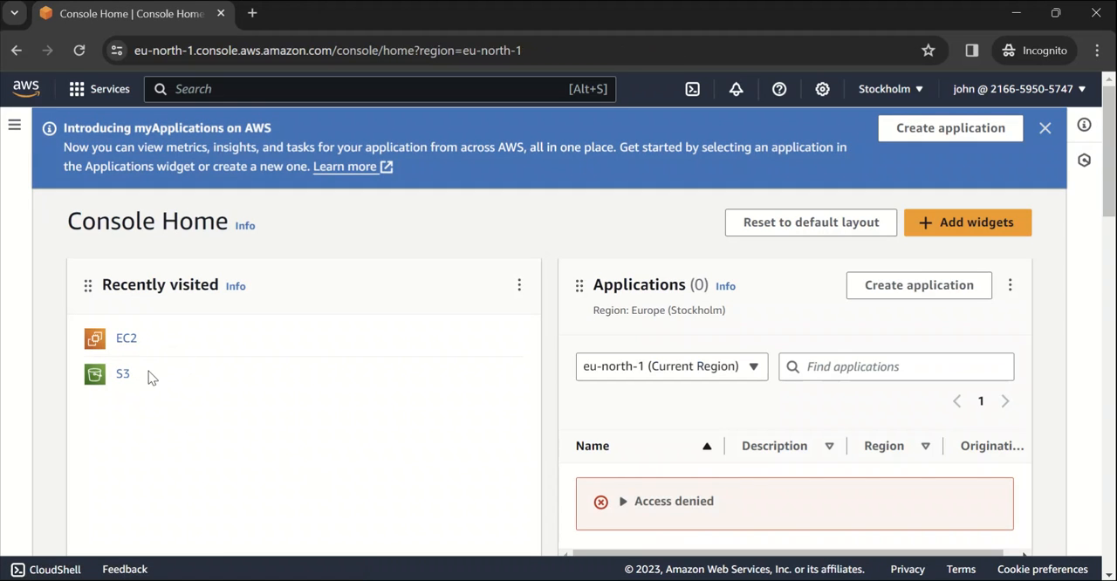
- As john, reach S3 and open aws-cli-demo-bucket-1, which contains testfile.txt
click(122, 373)
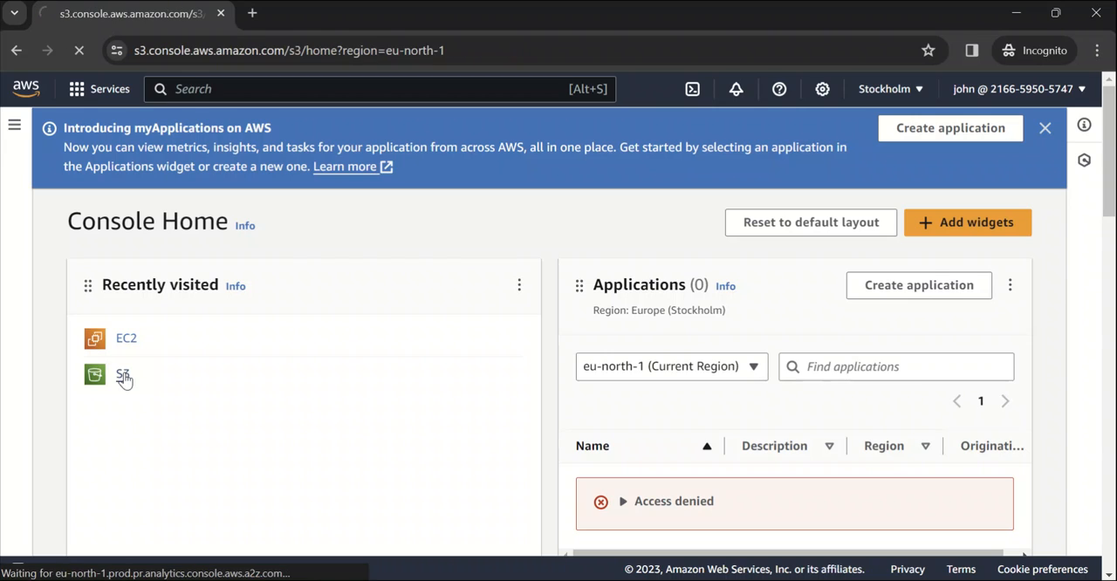
click(126, 375)
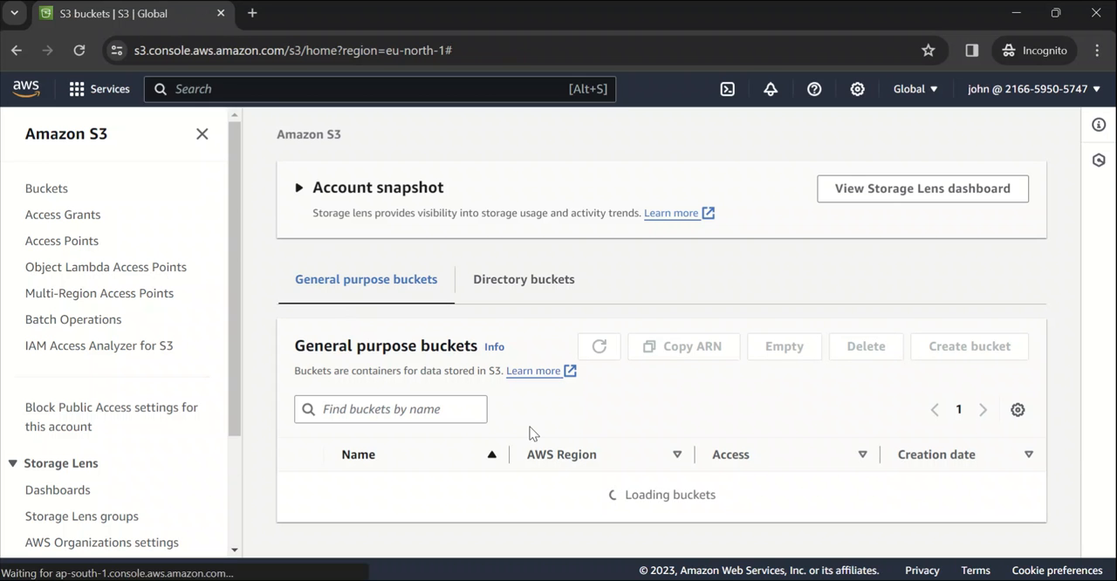
scroll(down, 3)
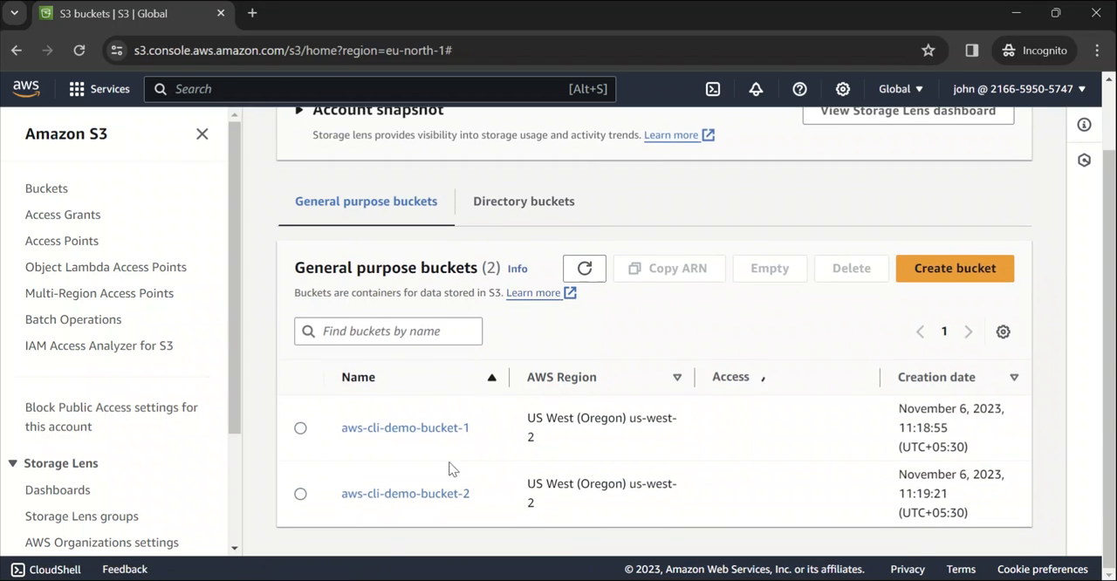
click(405, 428)
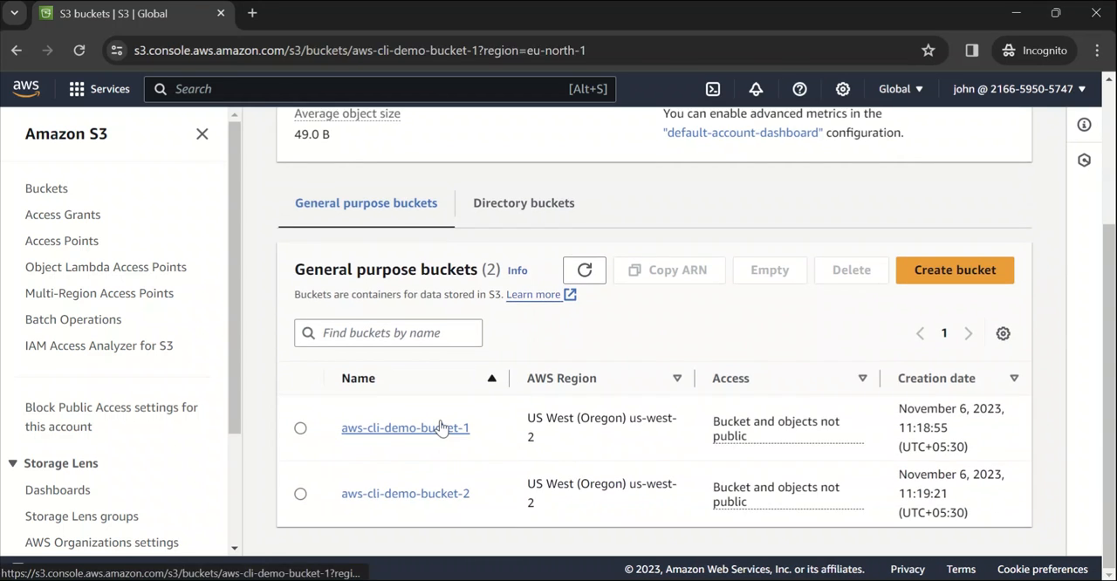
click(404, 428)
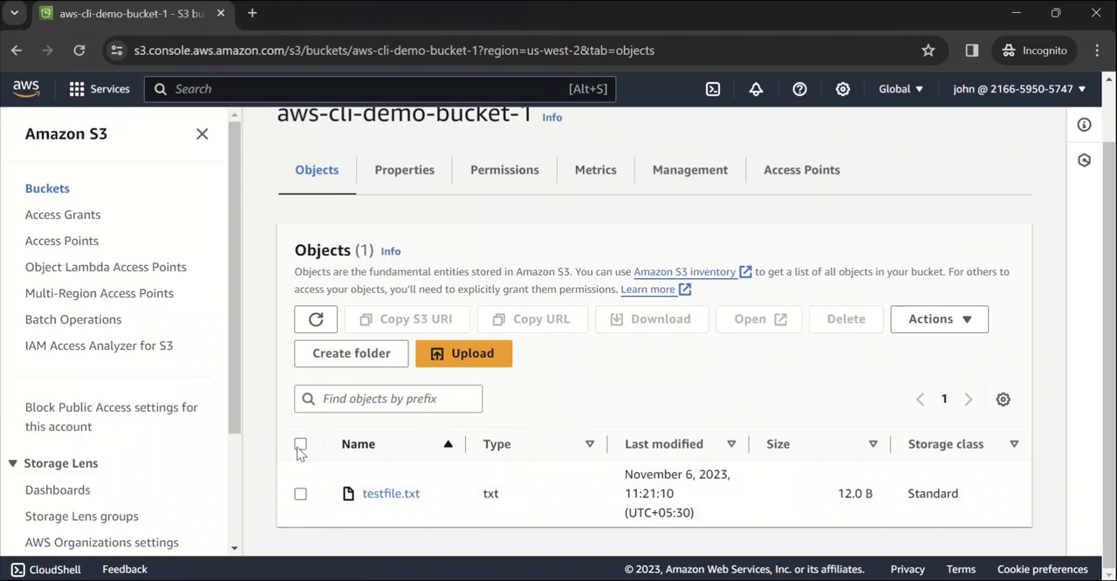
scroll(up, 3)
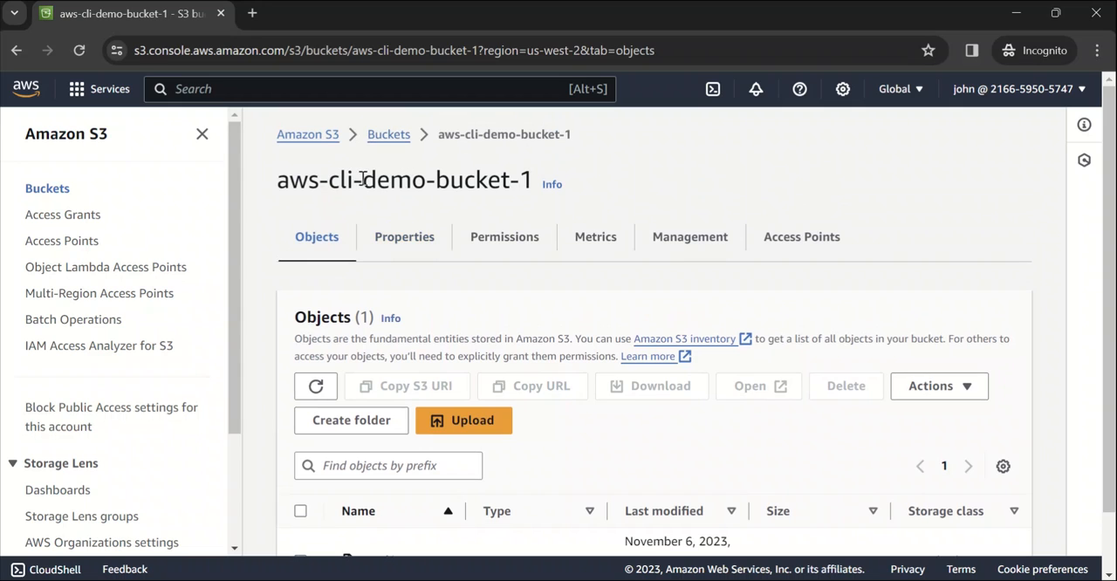
mouse_move(689, 187)
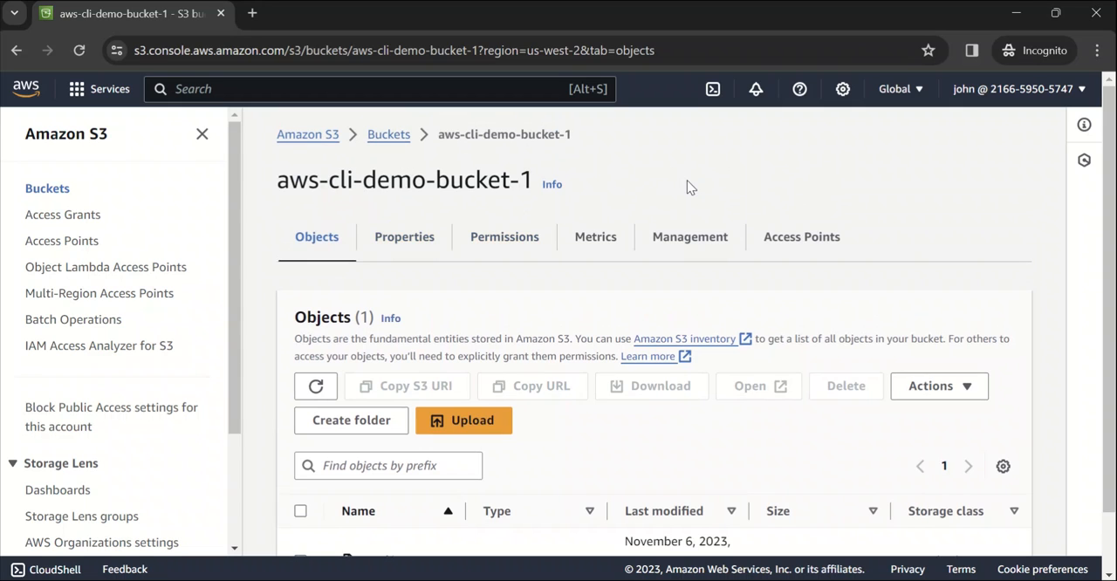
mouse_move(650, 195)
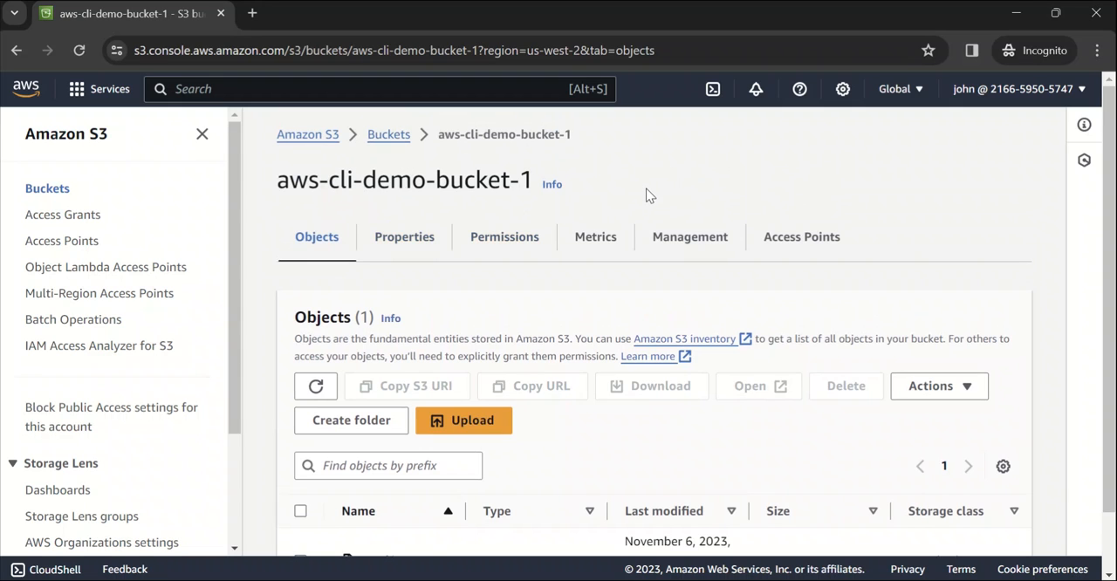
mouse_move(609, 197)
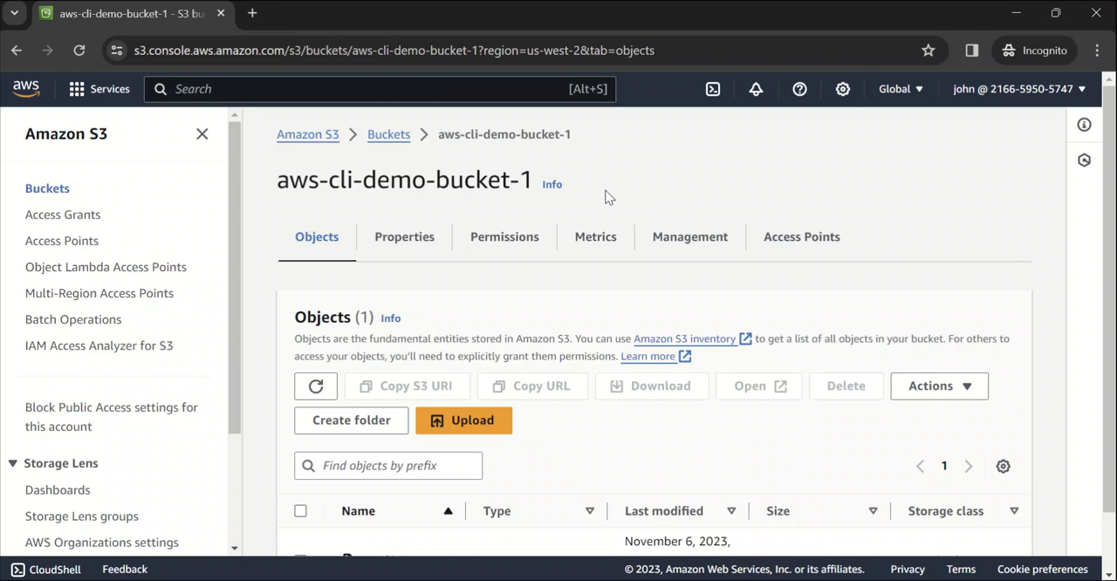
mouse_move(689, 191)
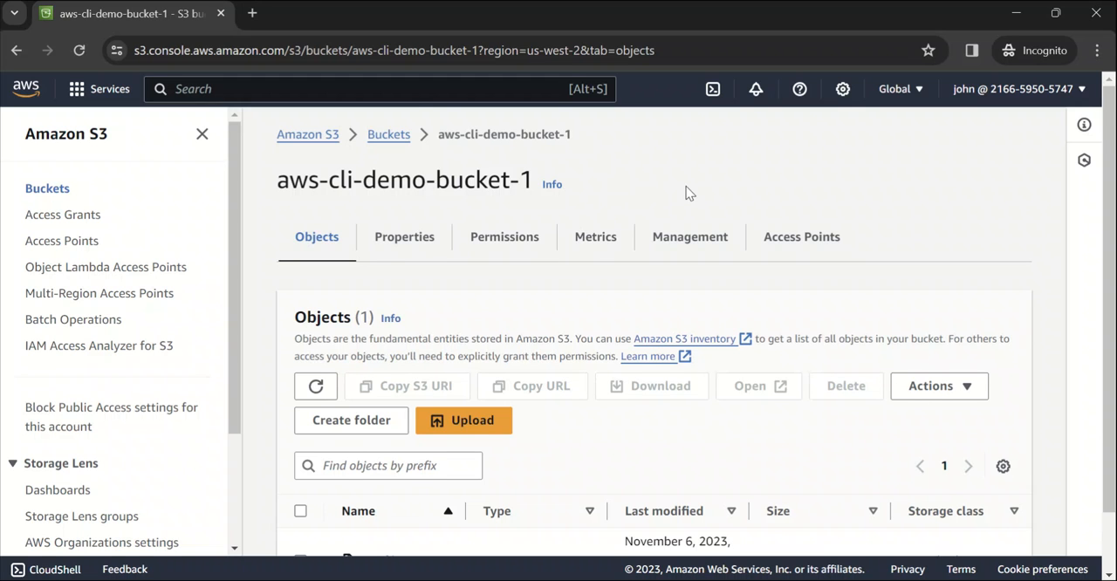
scroll(down, 3)
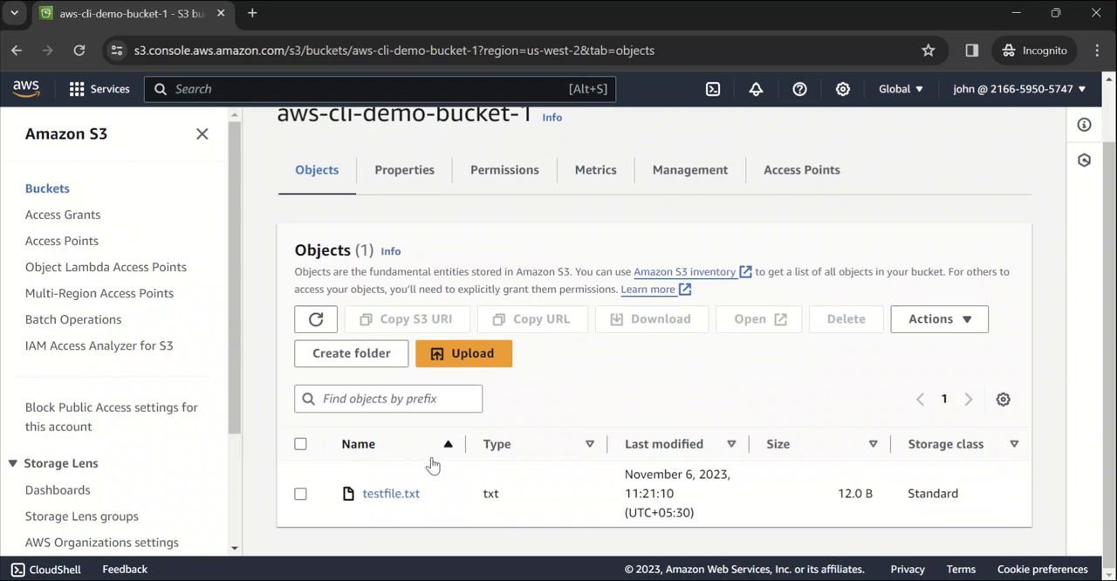
scroll(up, 3)
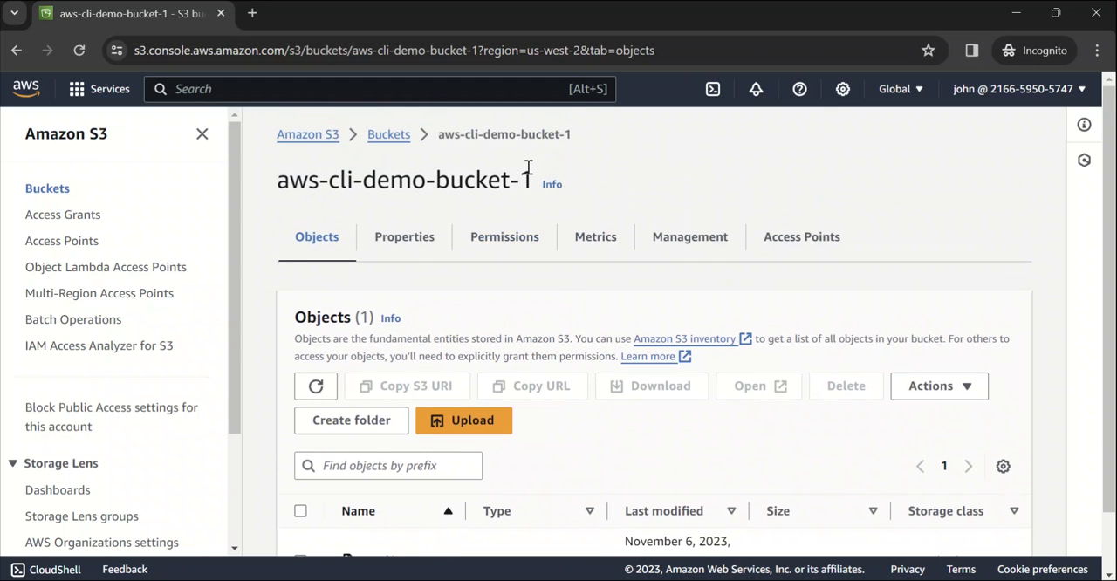
mouse_move(719, 157)
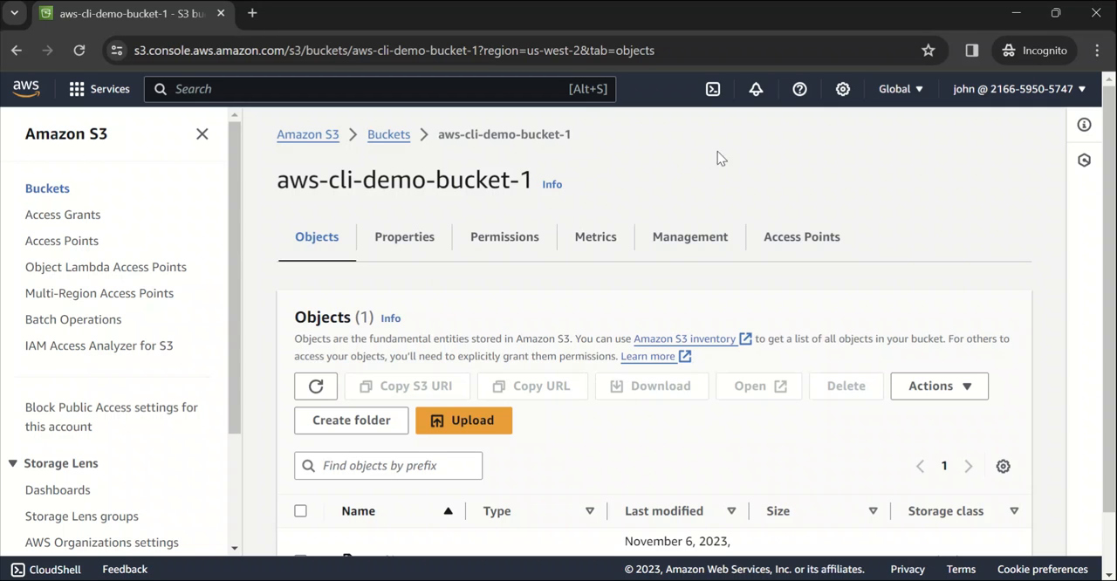
mouse_move(750, 181)
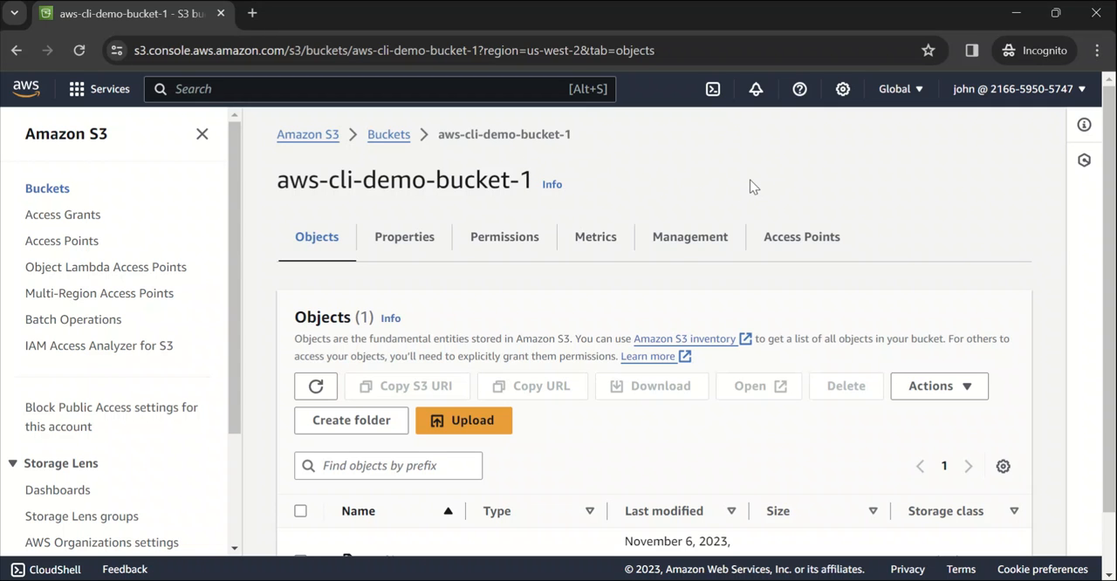
mouse_move(724, 217)
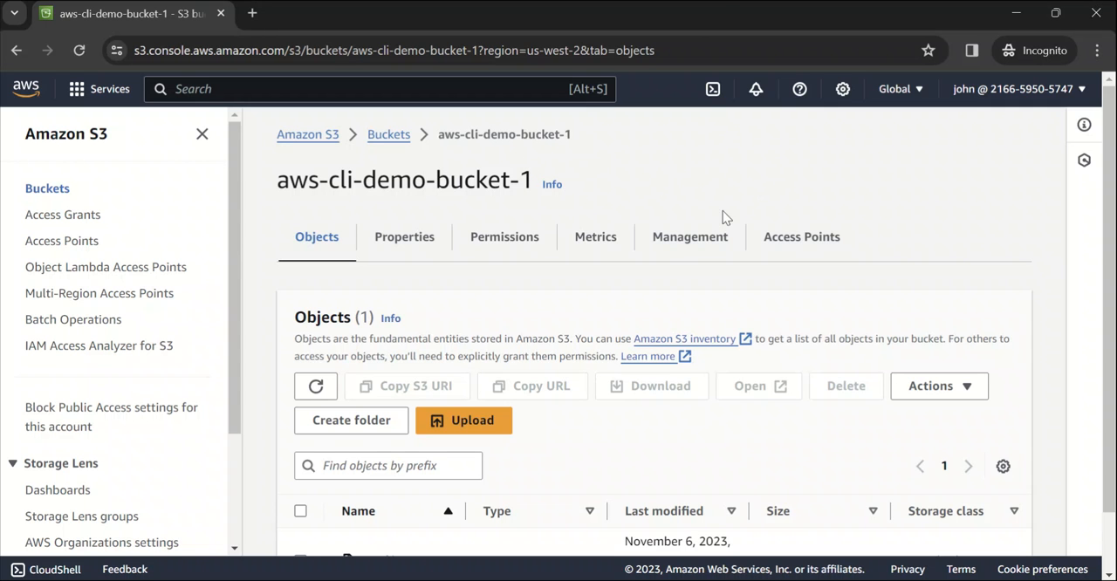